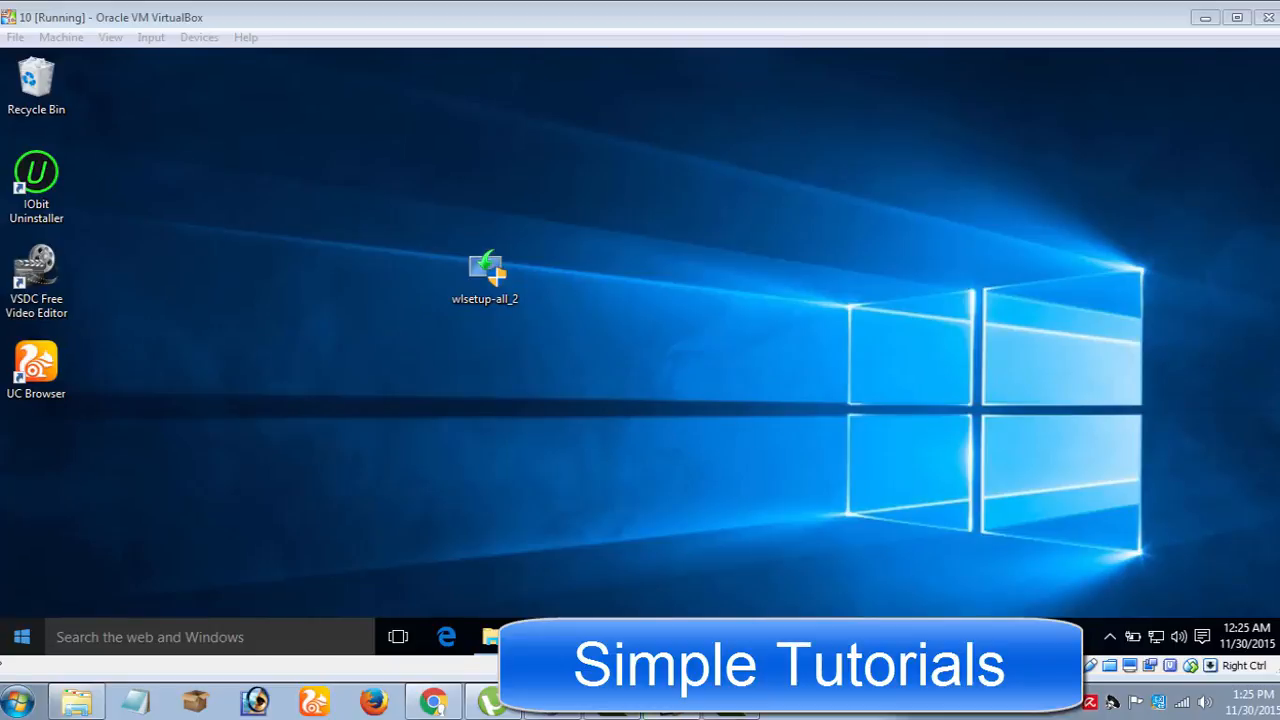
- Expand the Essentials installer files section and download the English offline installer wlsetup-all_2
{"action": "left_click", "coordinate": [20, 636]}
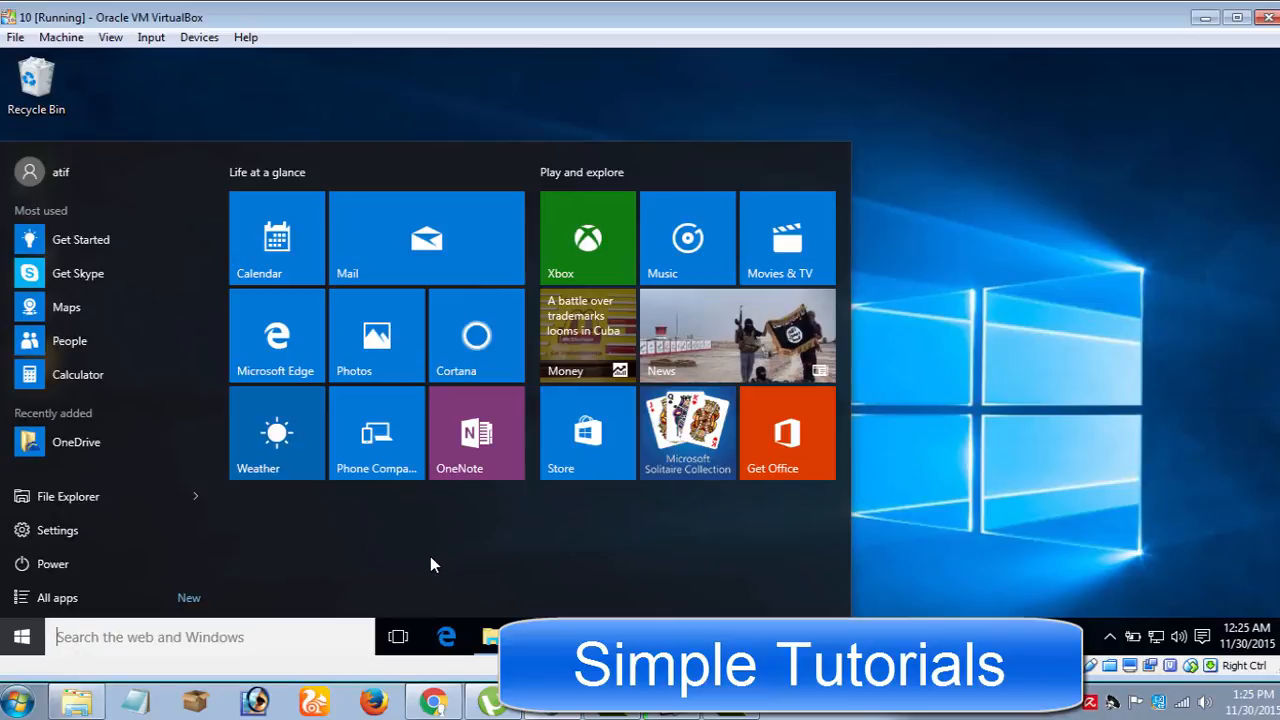
{"action": "mouse_move", "coordinate": [704, 384]}
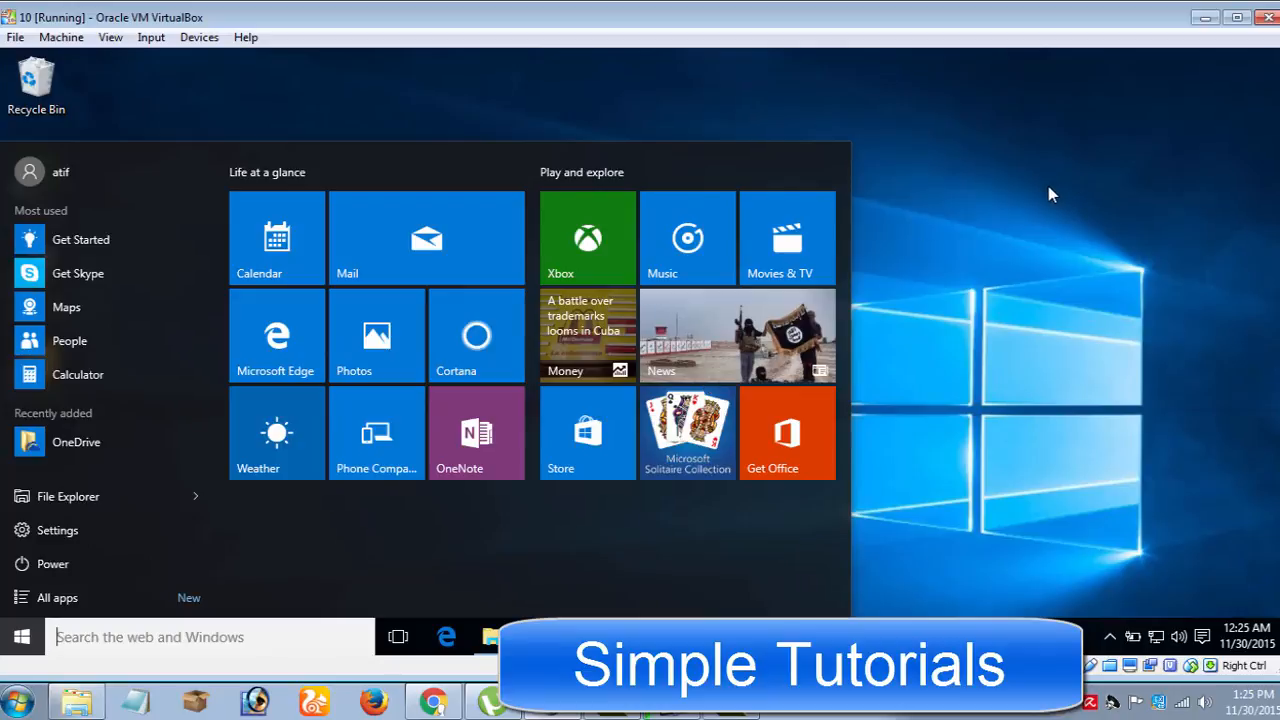
{"action": "mouse_move", "coordinate": [948, 236]}
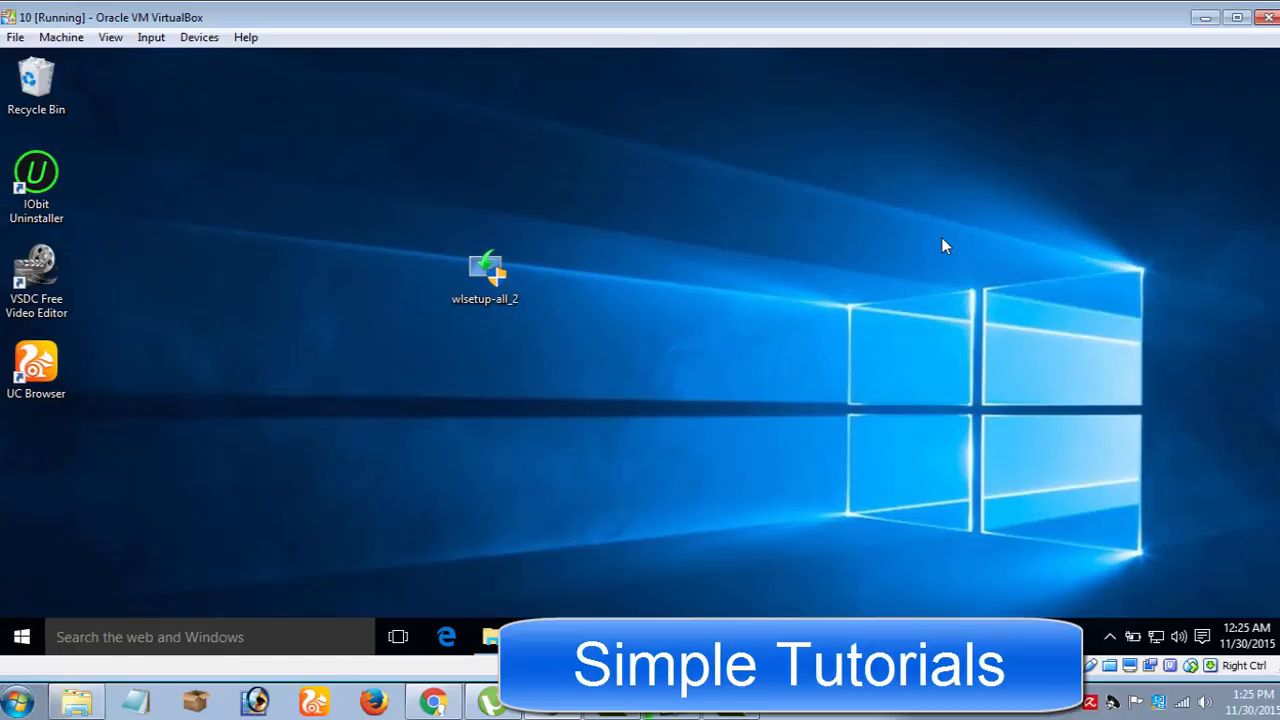
{"action": "mouse_move", "coordinate": [236, 448]}
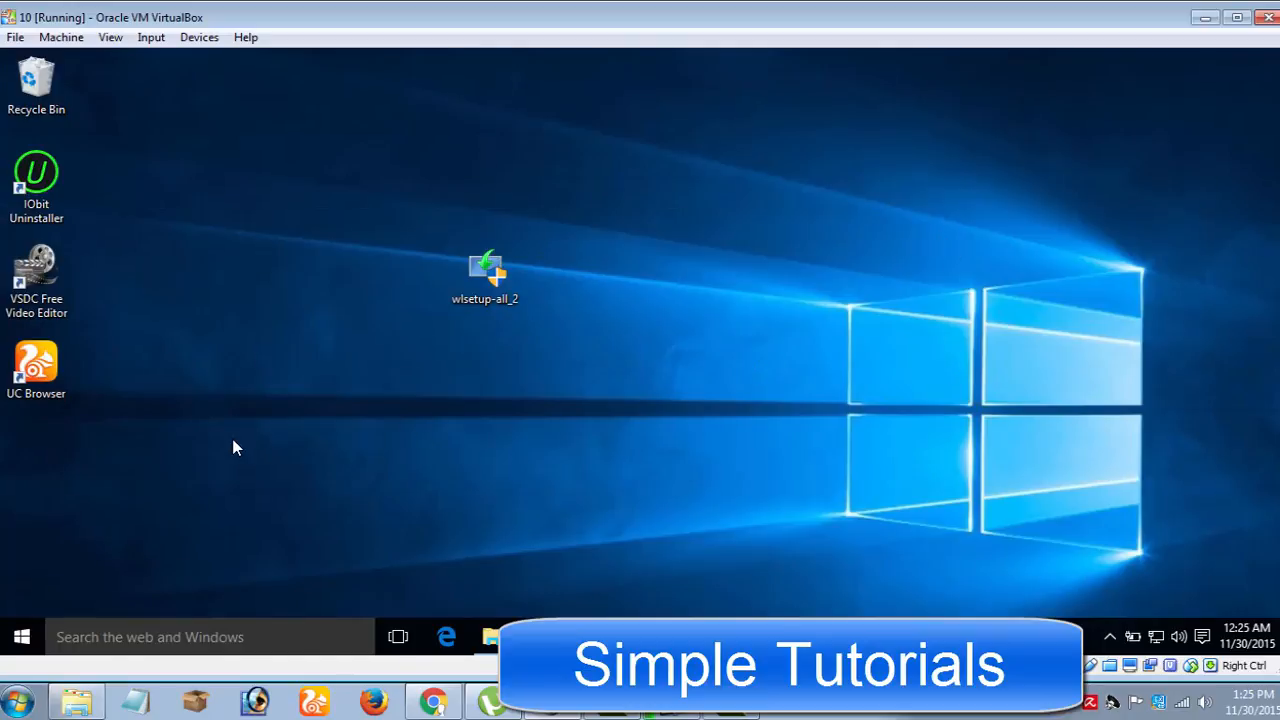
{"action": "mouse_move", "coordinate": [384, 402]}
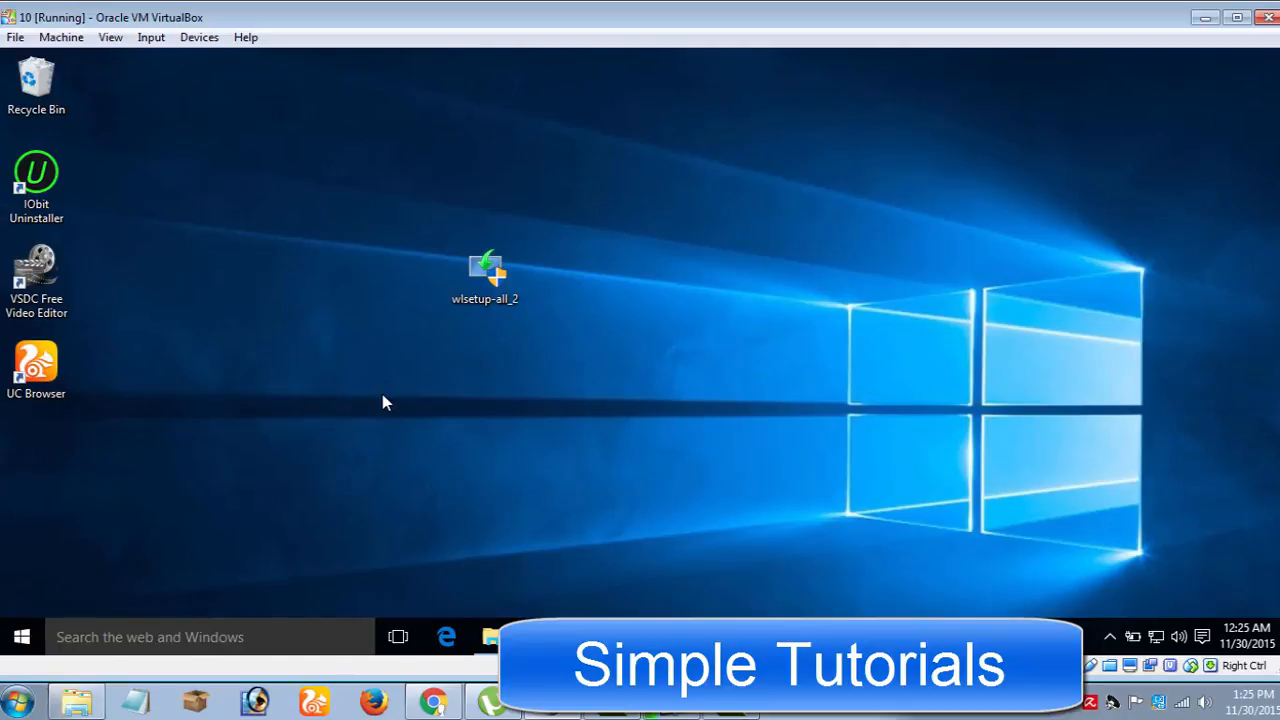
{"action": "mouse_move", "coordinate": [382, 420]}
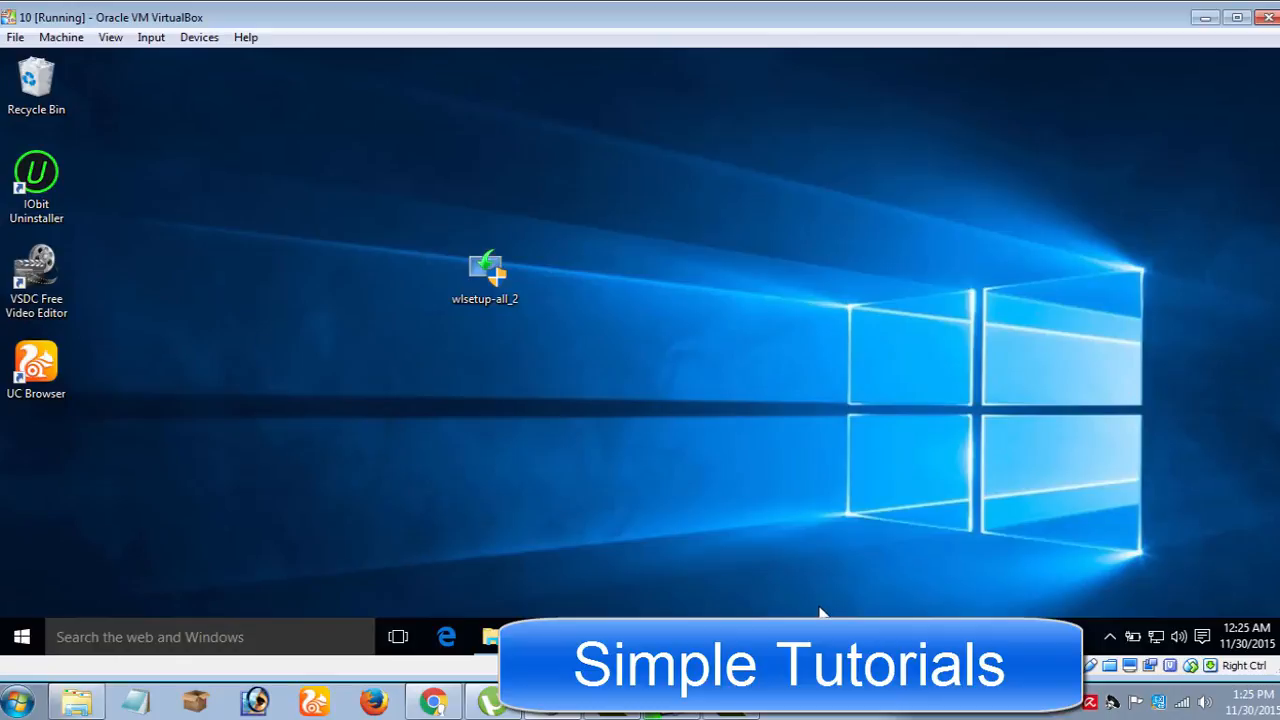
{"action": "mouse_move", "coordinate": [596, 588]}
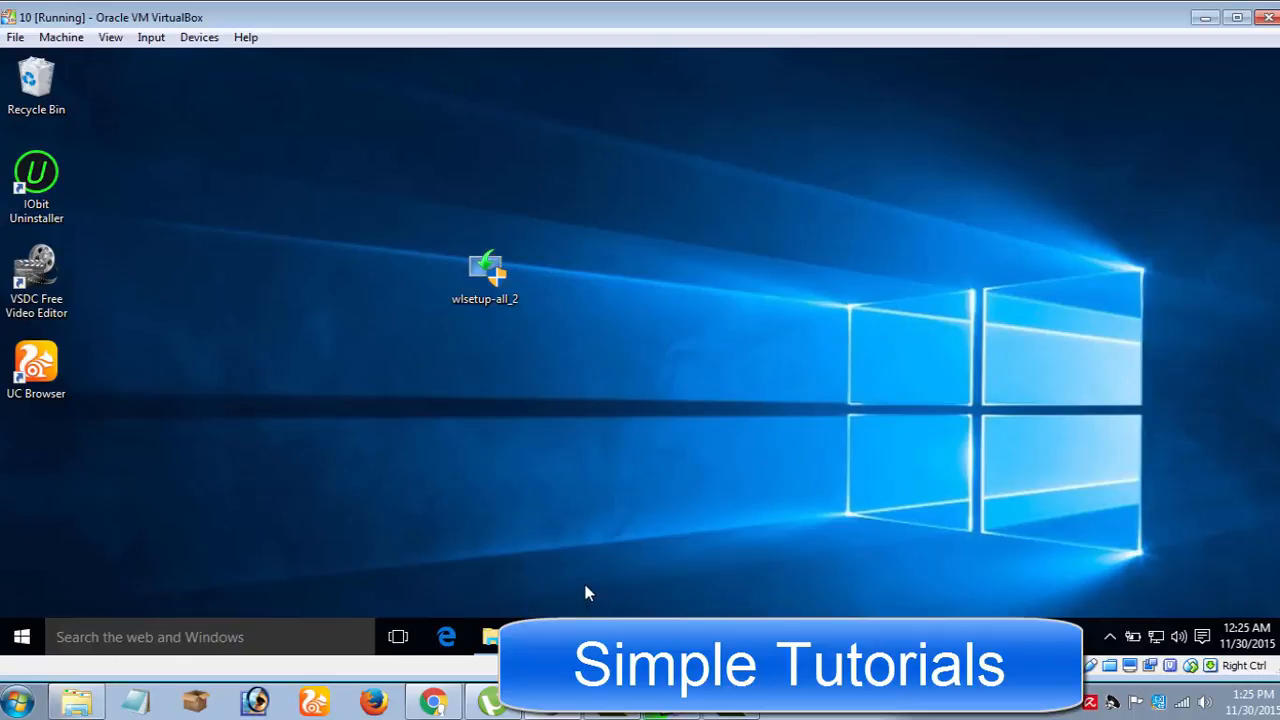
{"action": "mouse_move", "coordinate": [610, 424]}
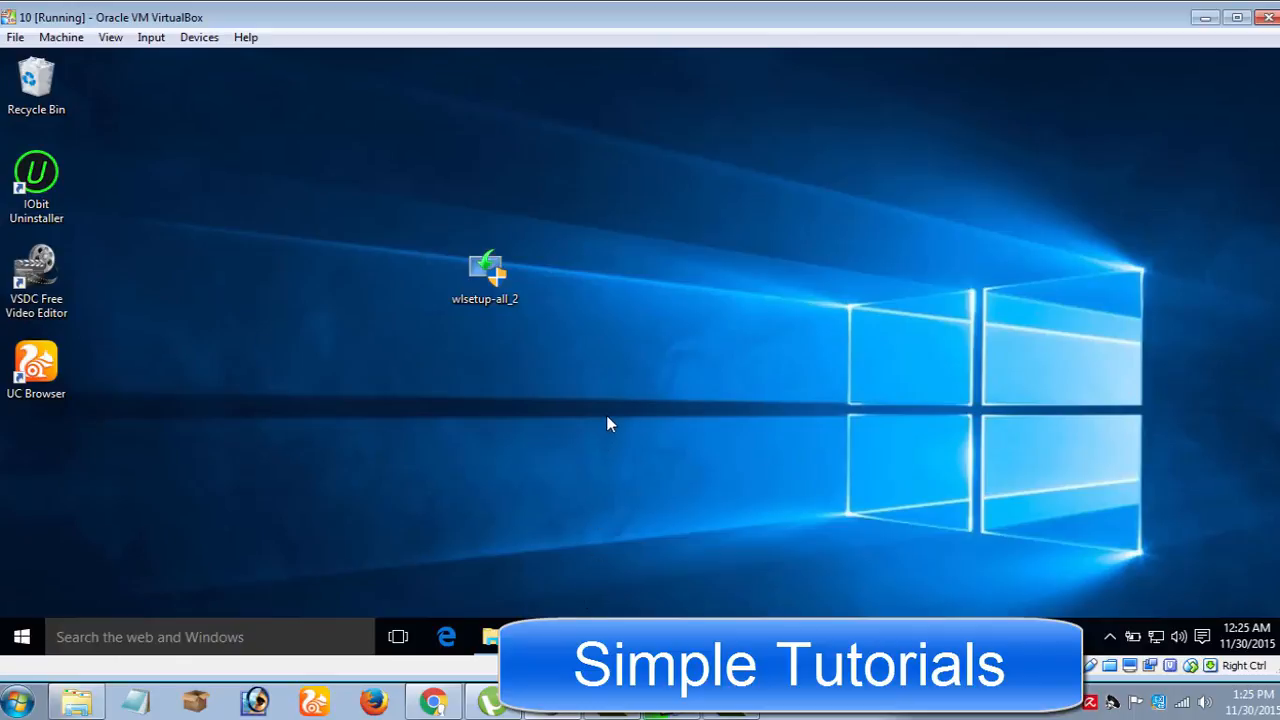
{"action": "mouse_move", "coordinate": [596, 486]}
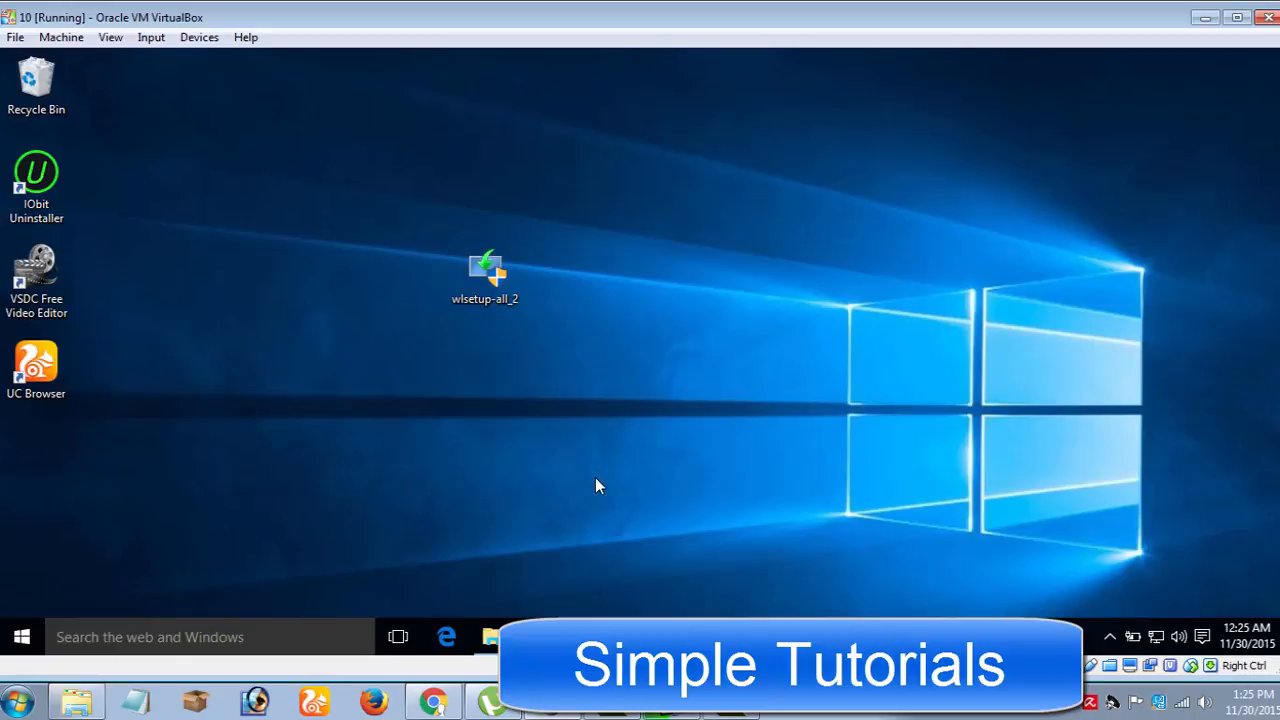
{"action": "mouse_move", "coordinate": [608, 470]}
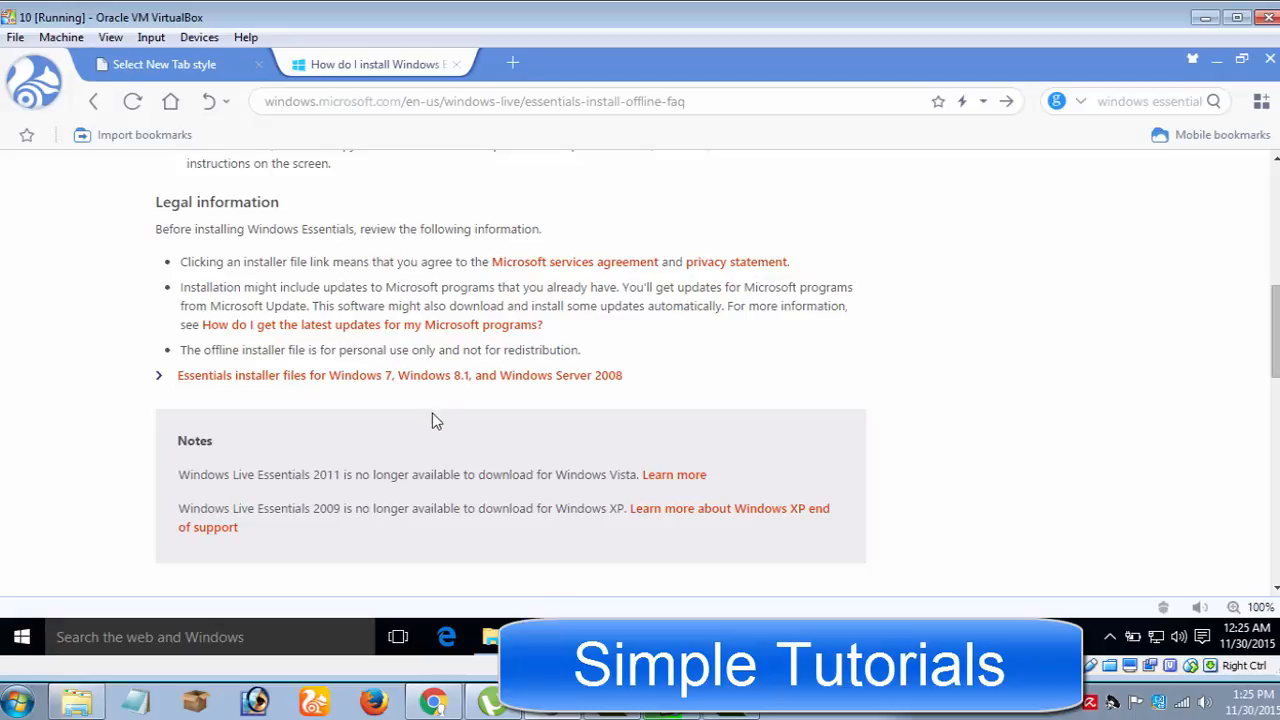
{"action": "mouse_move", "coordinate": [444, 404]}
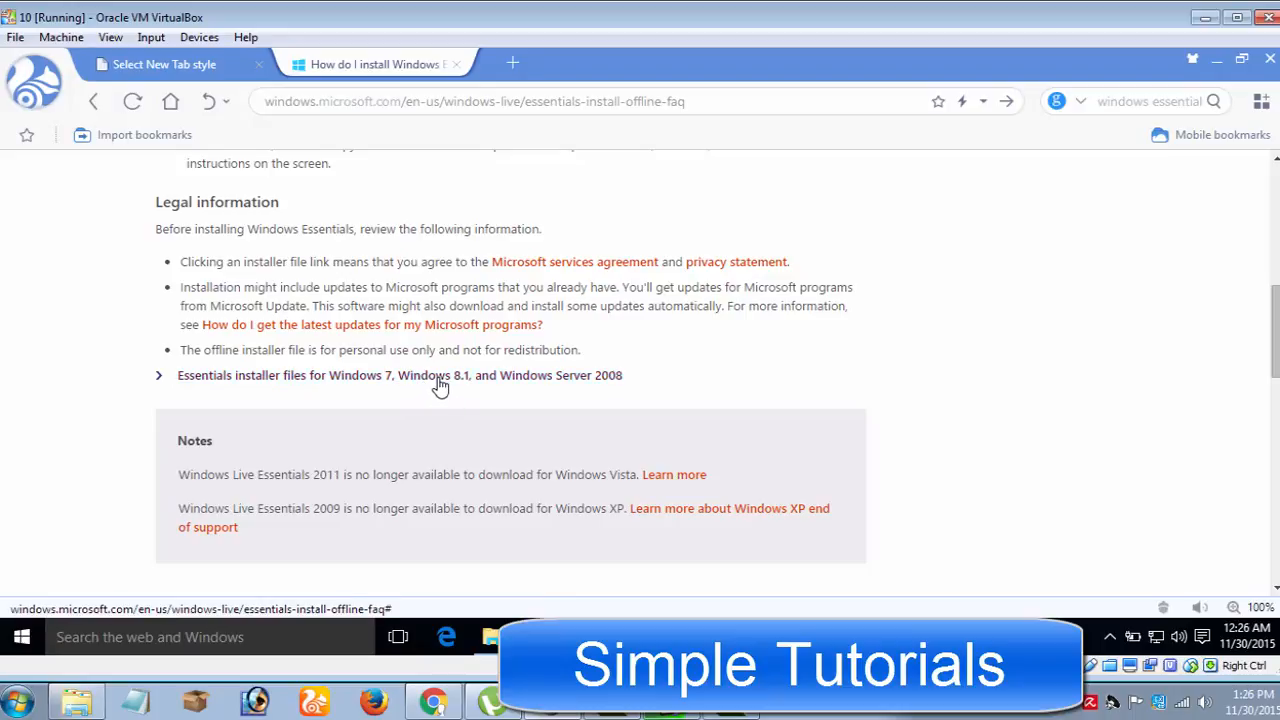
{"action": "left_click", "coordinate": [400, 376]}
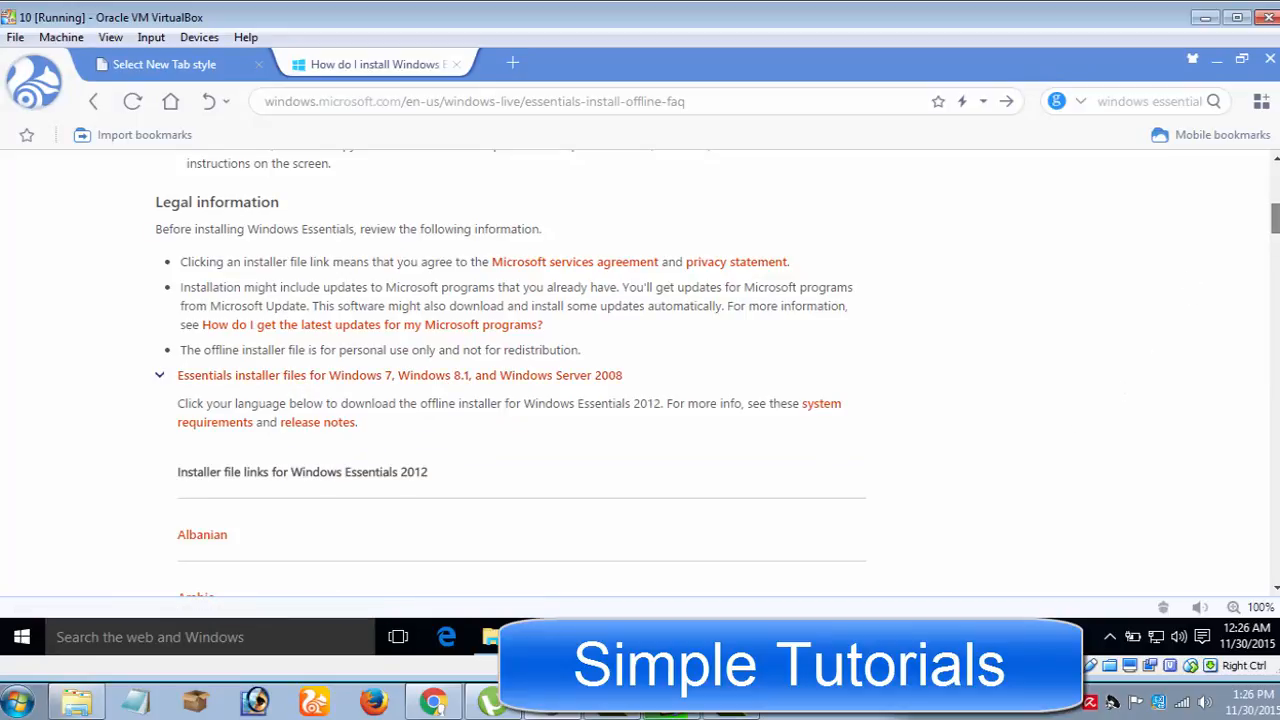
{"action": "scroll", "scroll_direction": "down", "scroll_amount": 3}
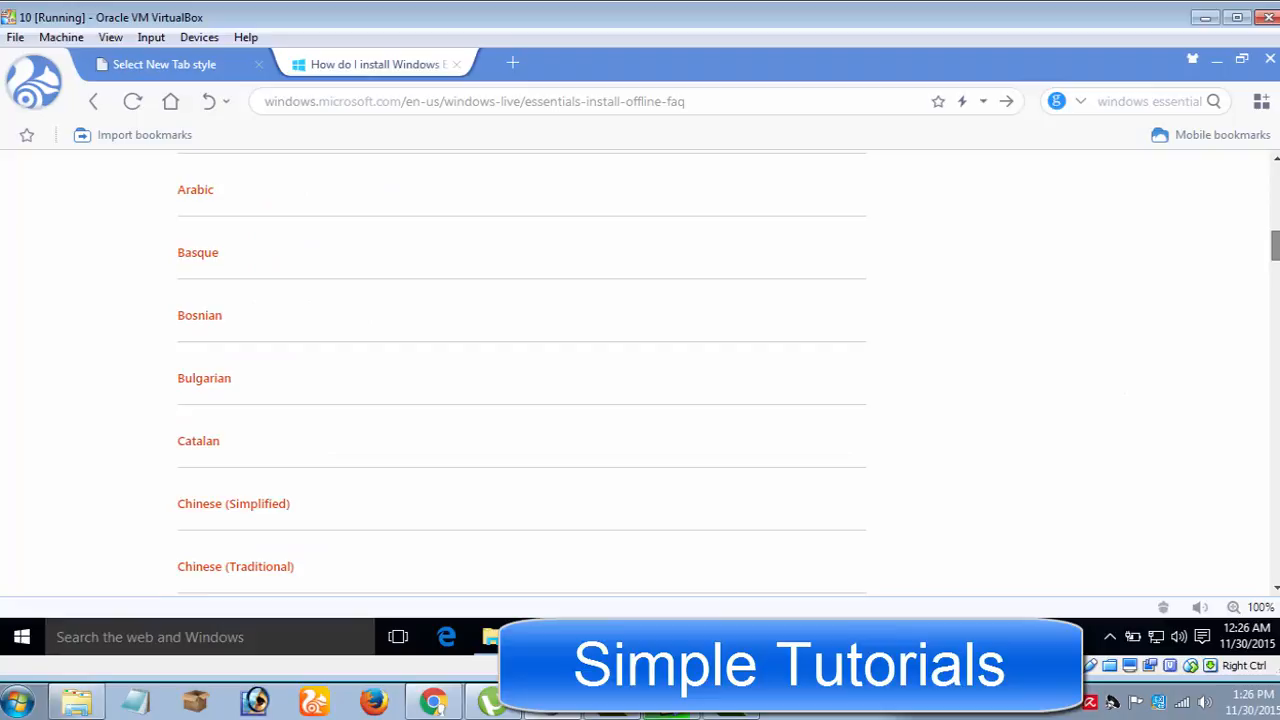
{"action": "scroll", "scroll_direction": "down", "scroll_amount": 3}
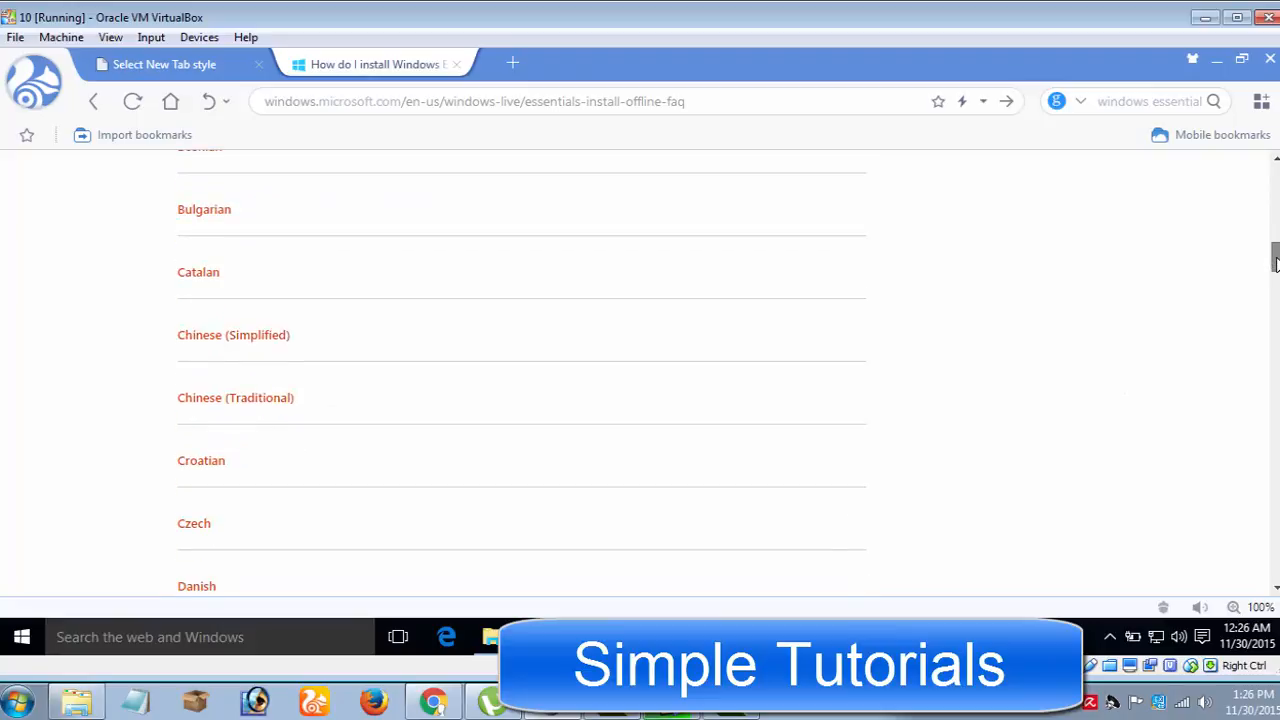
{"action": "scroll", "scroll_direction": "down", "scroll_amount": 3}
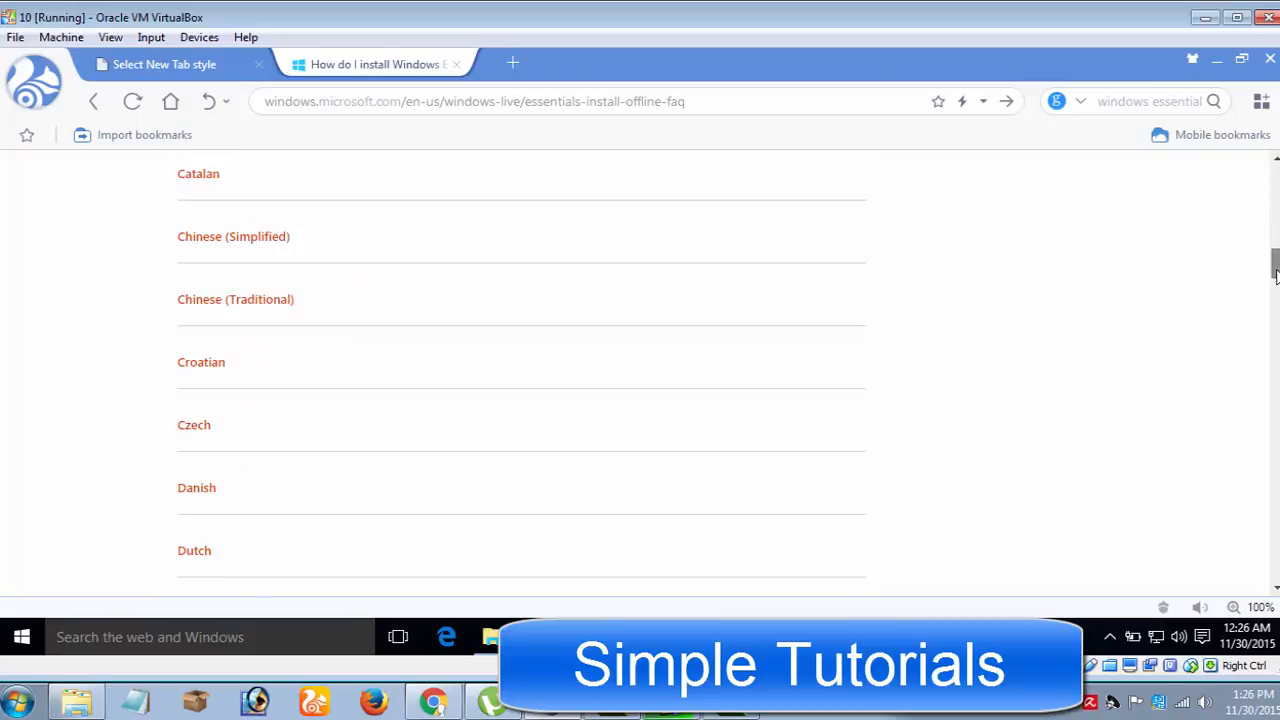
{"action": "scroll", "scroll_direction": "down", "scroll_amount": 3}
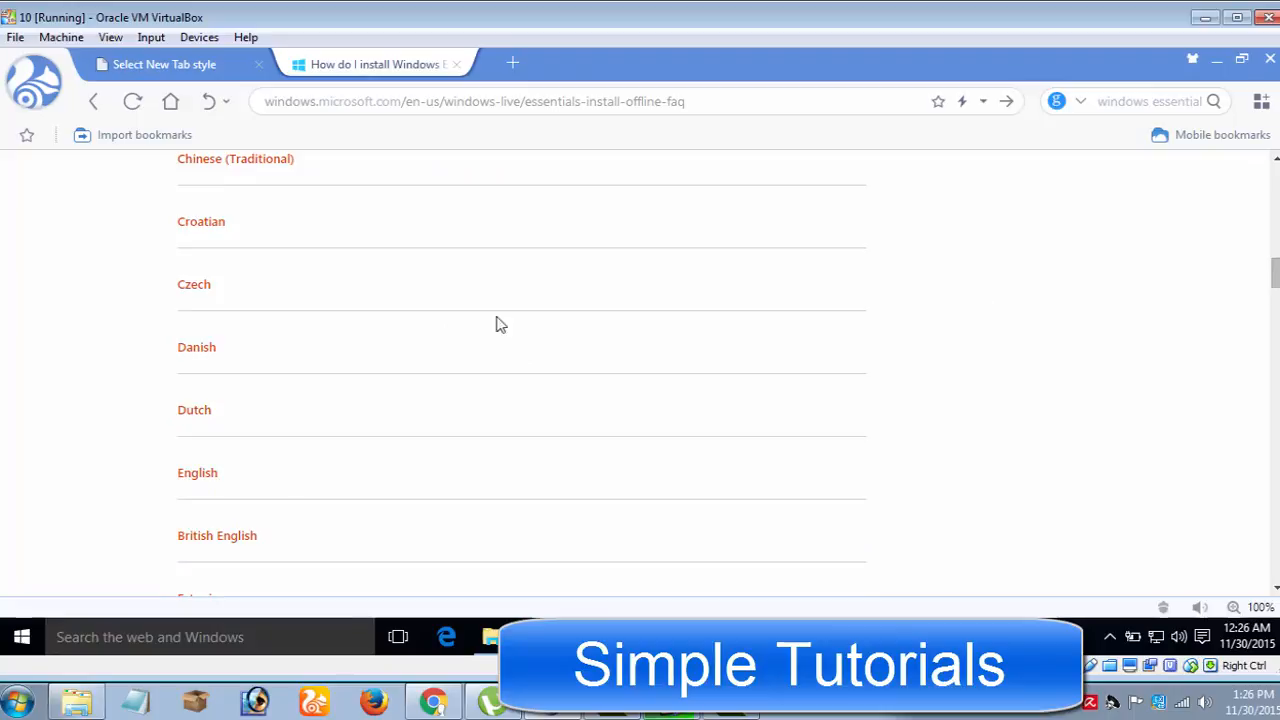
{"action": "mouse_move", "coordinate": [200, 496]}
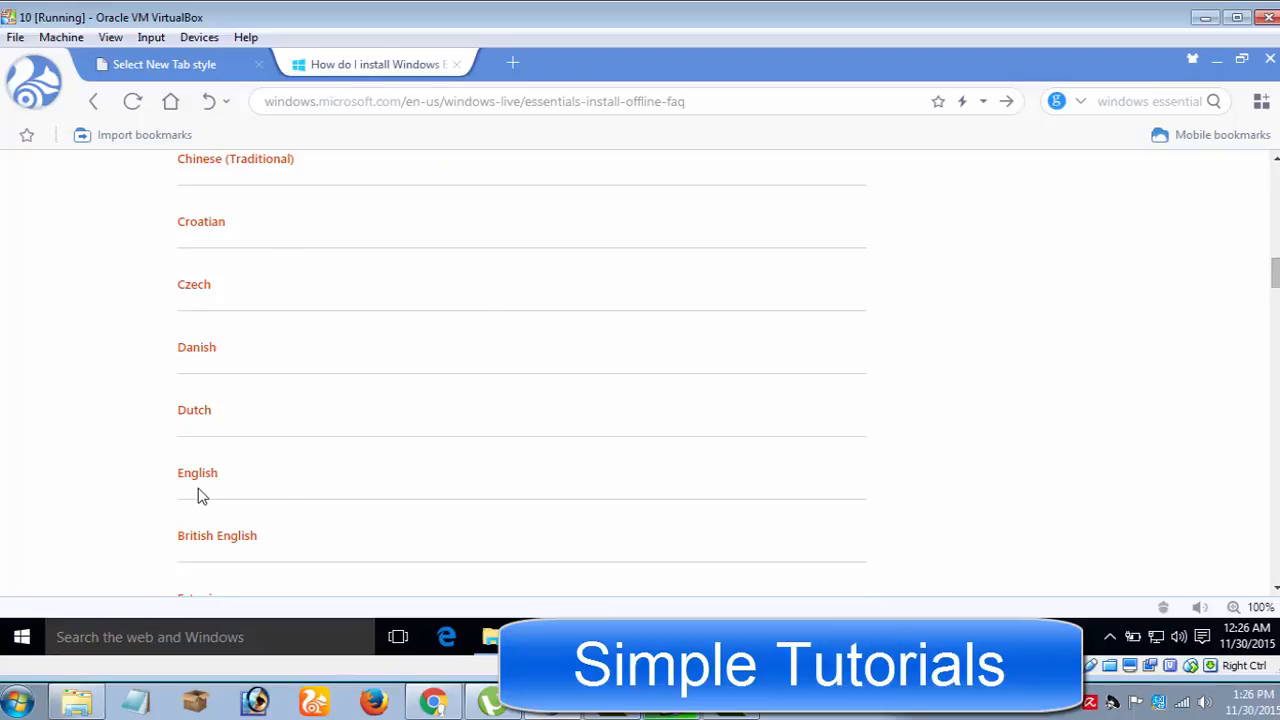
{"action": "mouse_move", "coordinate": [210, 504]}
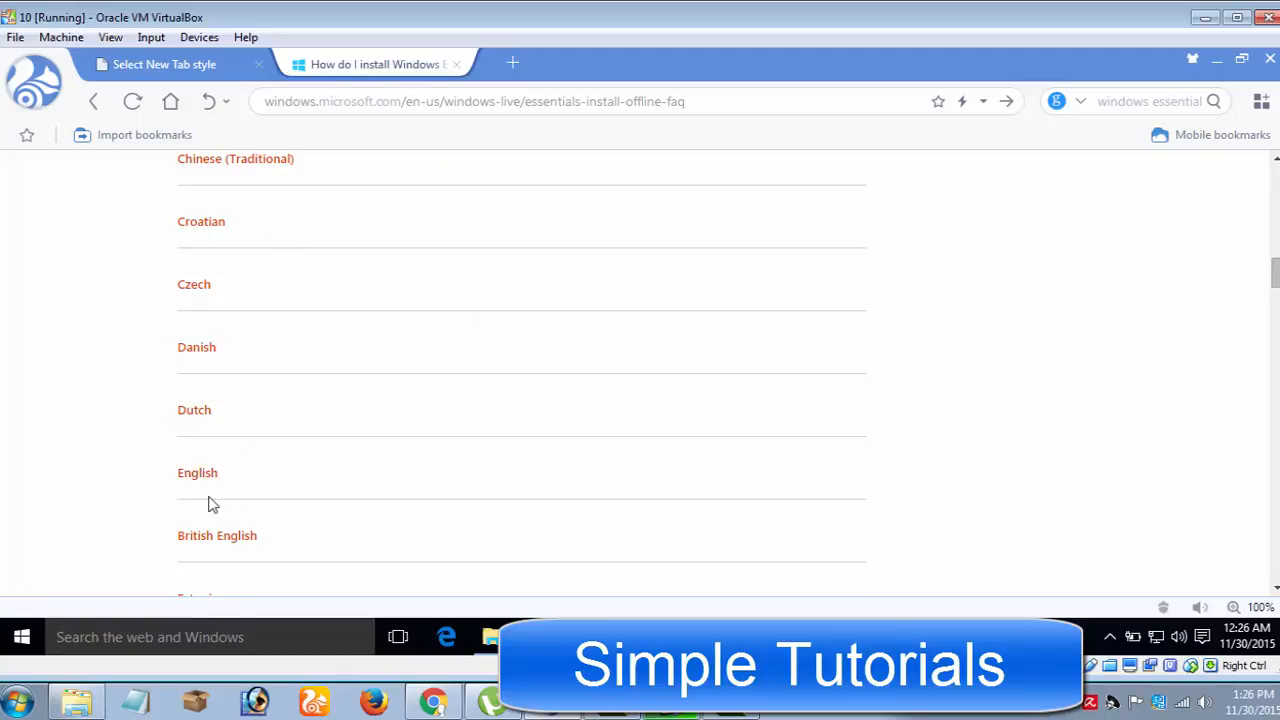
{"action": "mouse_move", "coordinate": [196, 478]}
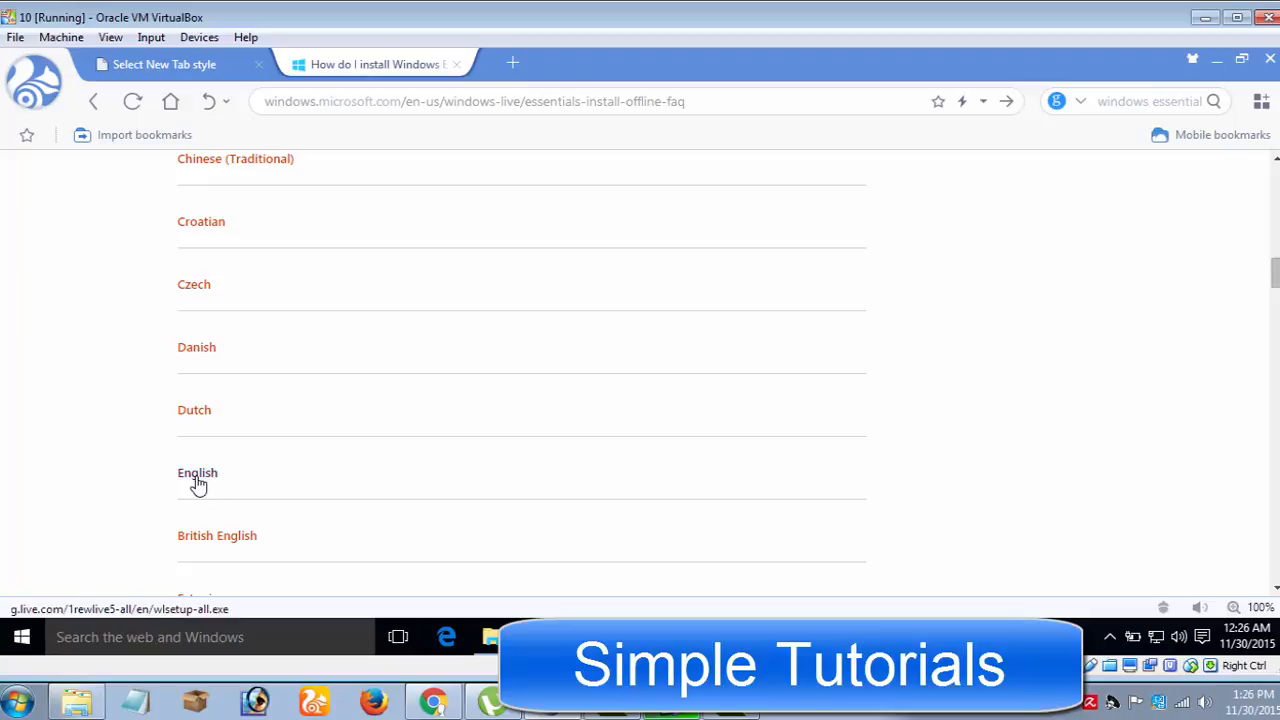
{"action": "left_click", "coordinate": [196, 472]}
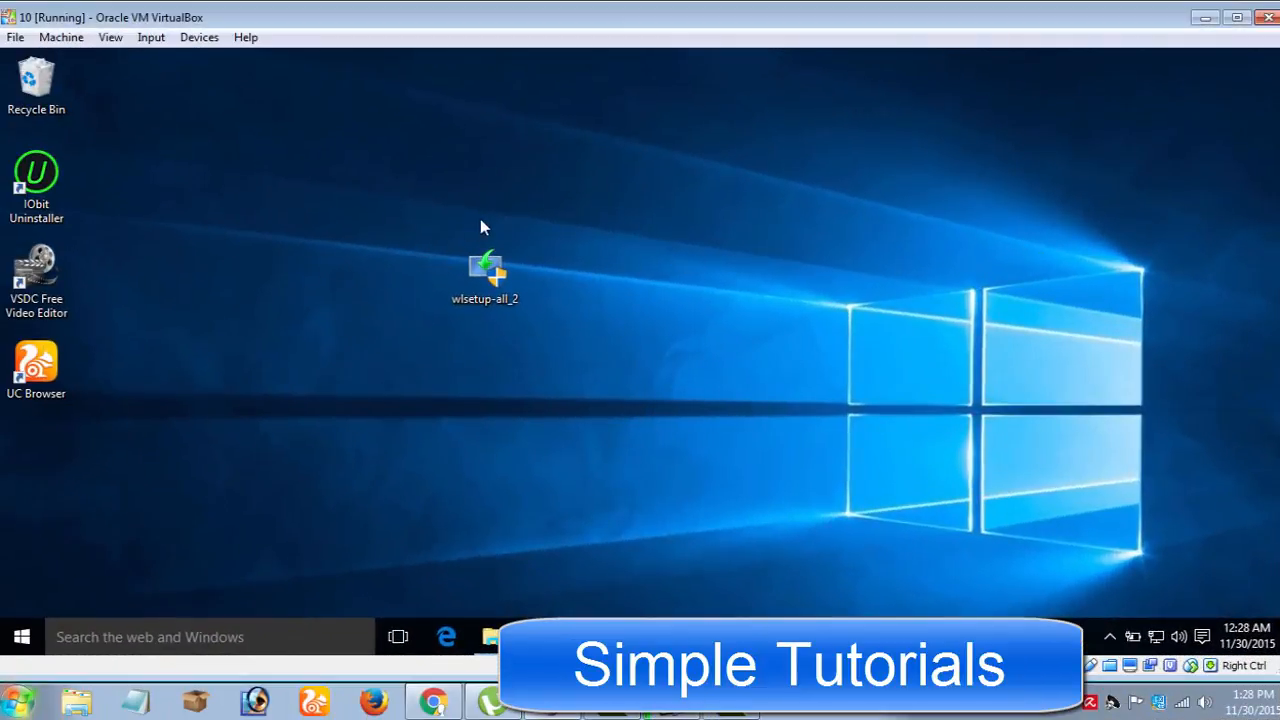
- Launch wlsetup-all_2 from the desktop and allow it through User Account Control
{"action": "left_click", "coordinate": [484, 276]}
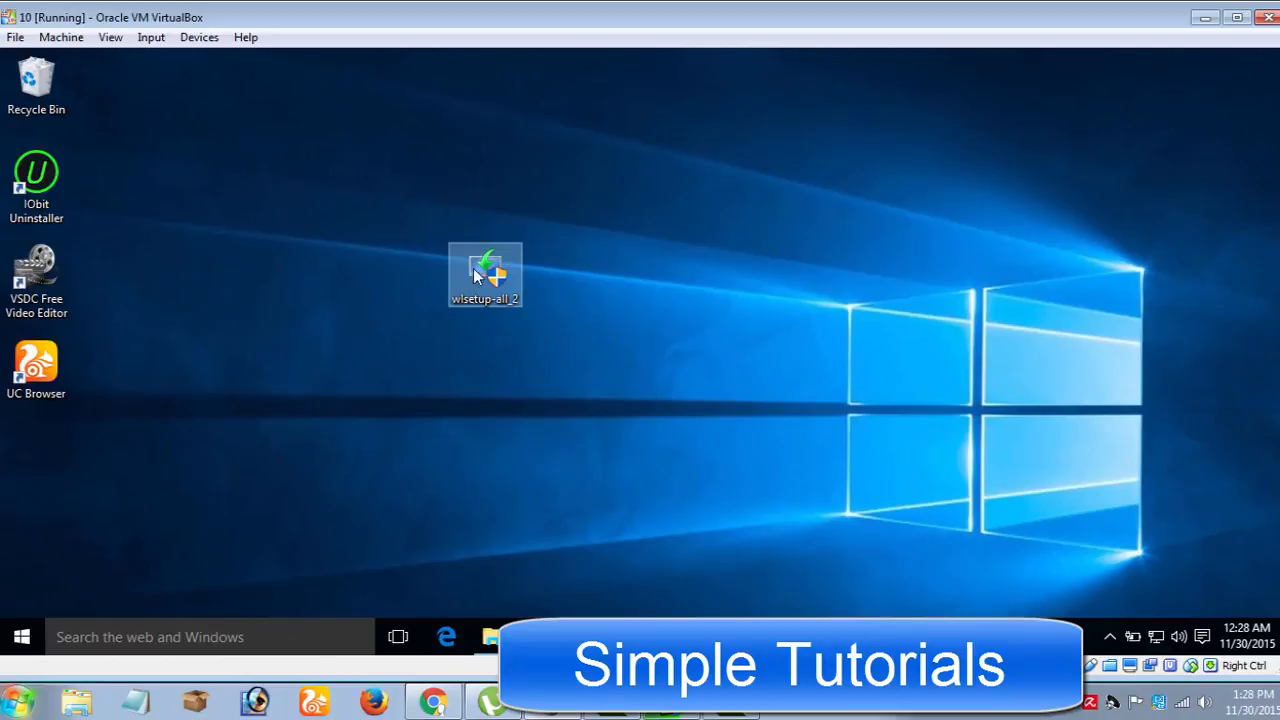
{"action": "mouse_move", "coordinate": [500, 336]}
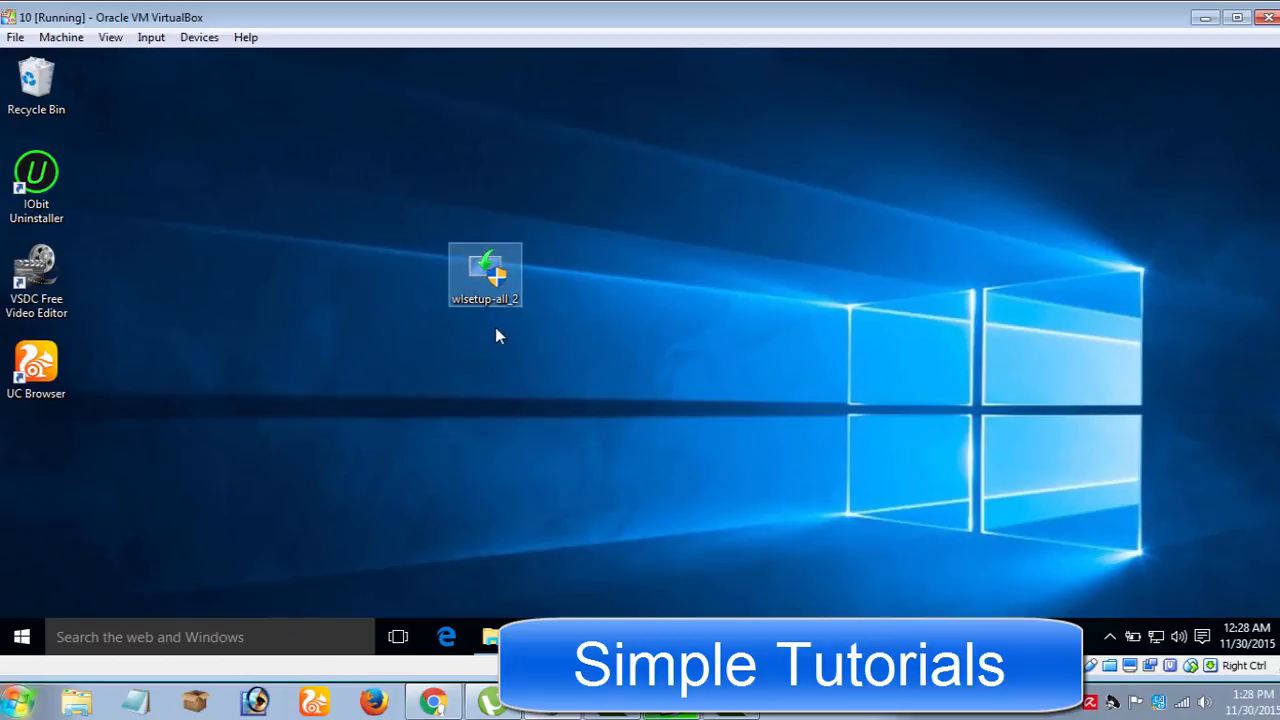
{"action": "double_click", "coordinate": [484, 274]}
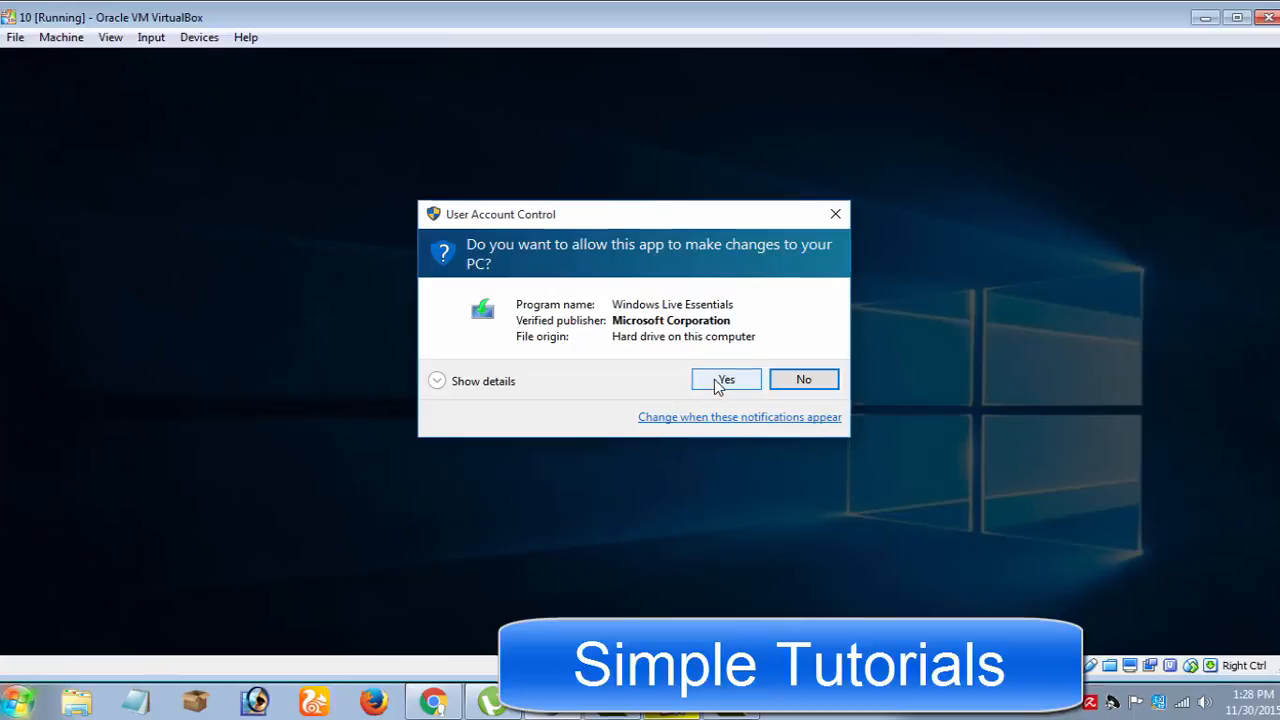
{"action": "left_click", "coordinate": [724, 380]}
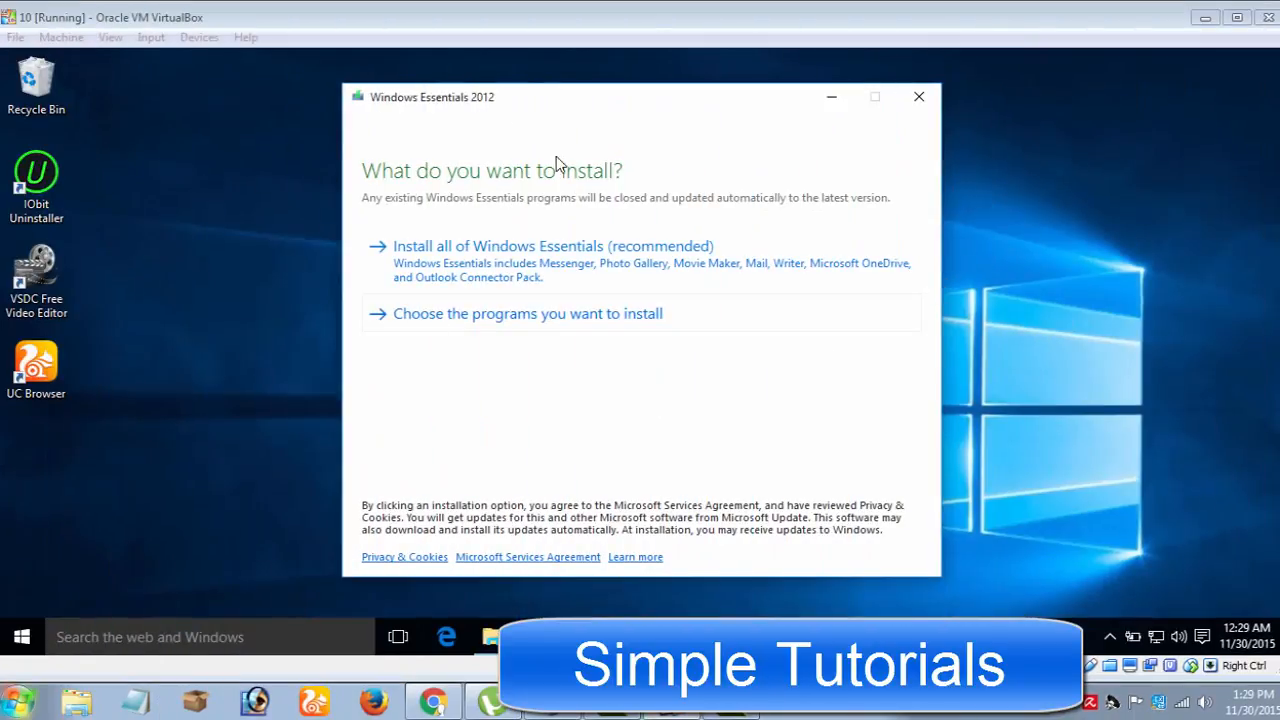
{"action": "mouse_move", "coordinate": [388, 244]}
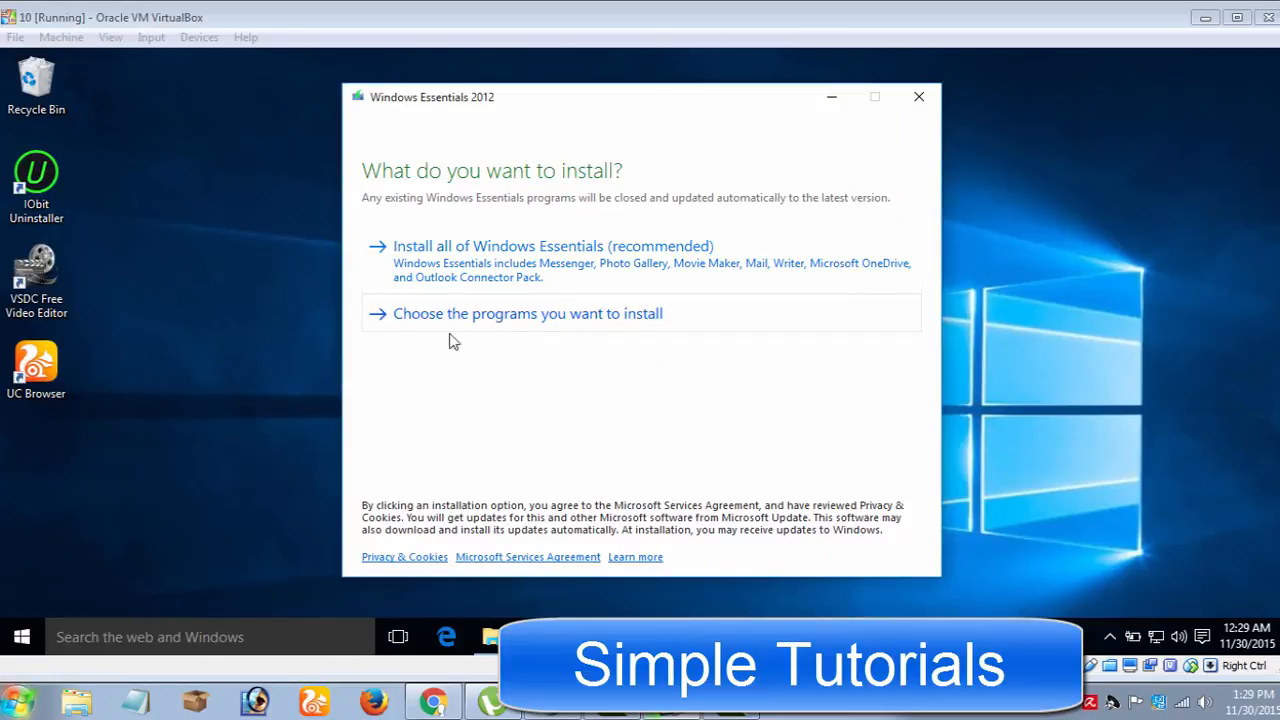
{"action": "mouse_move", "coordinate": [596, 268]}
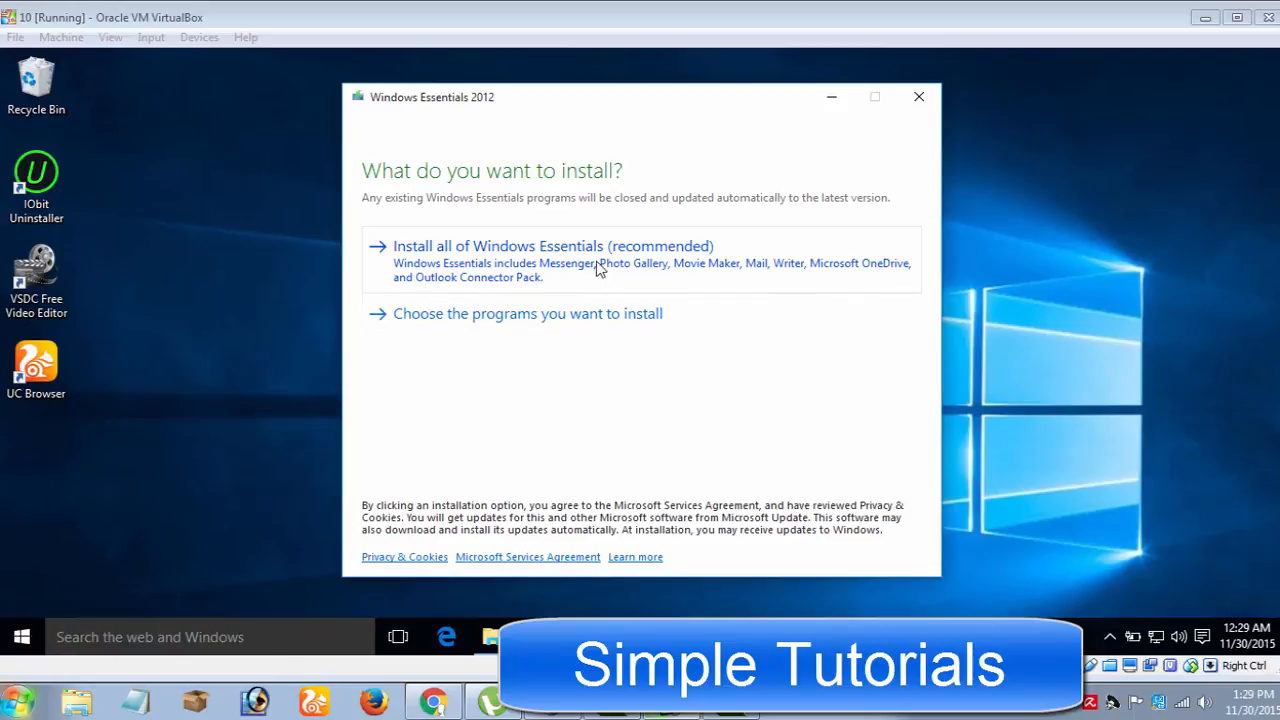
{"action": "mouse_move", "coordinate": [784, 272]}
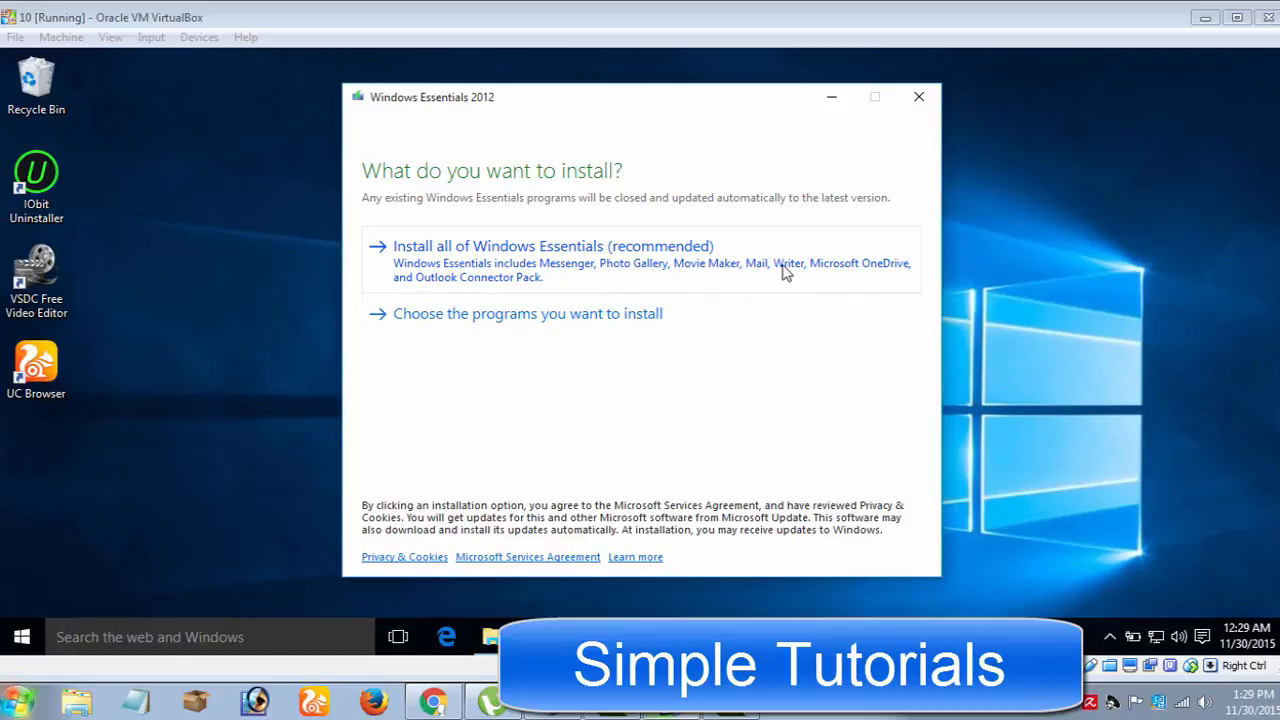
{"action": "mouse_move", "coordinate": [598, 336]}
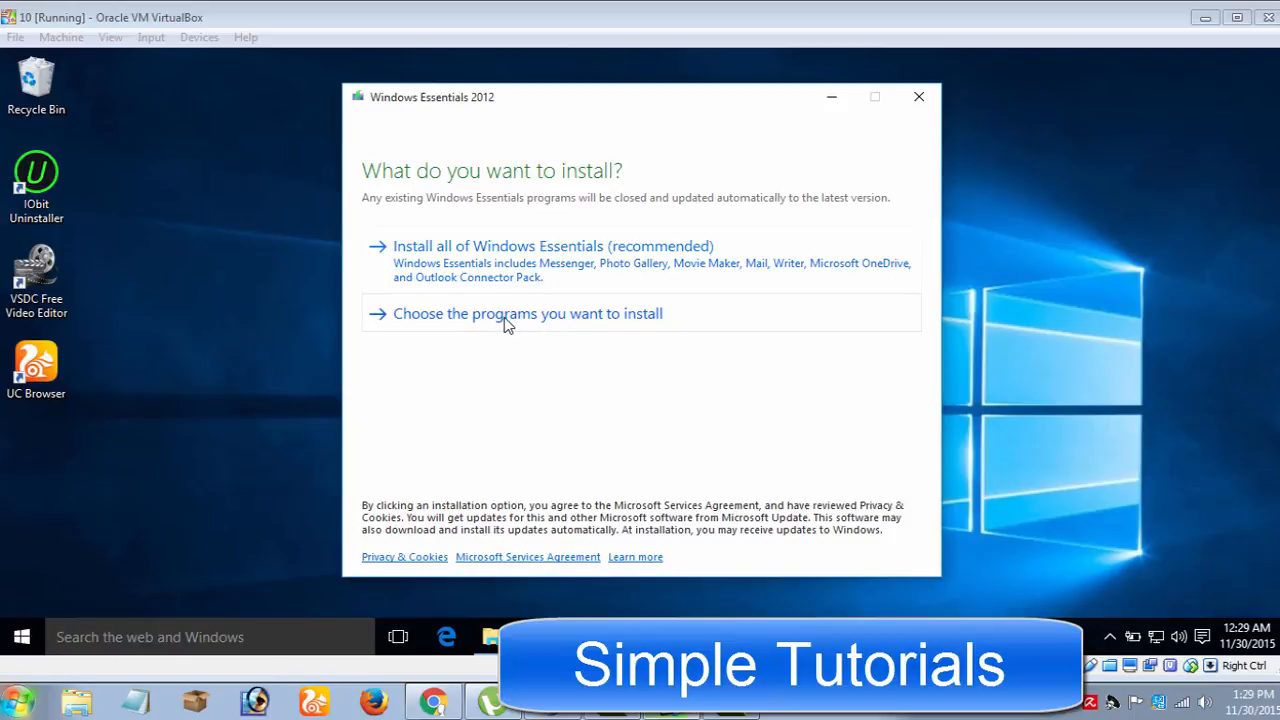
- Choose programs individually, keep only Photo Gallery and Movie Maker, and start the install
{"action": "left_click", "coordinate": [528, 312]}
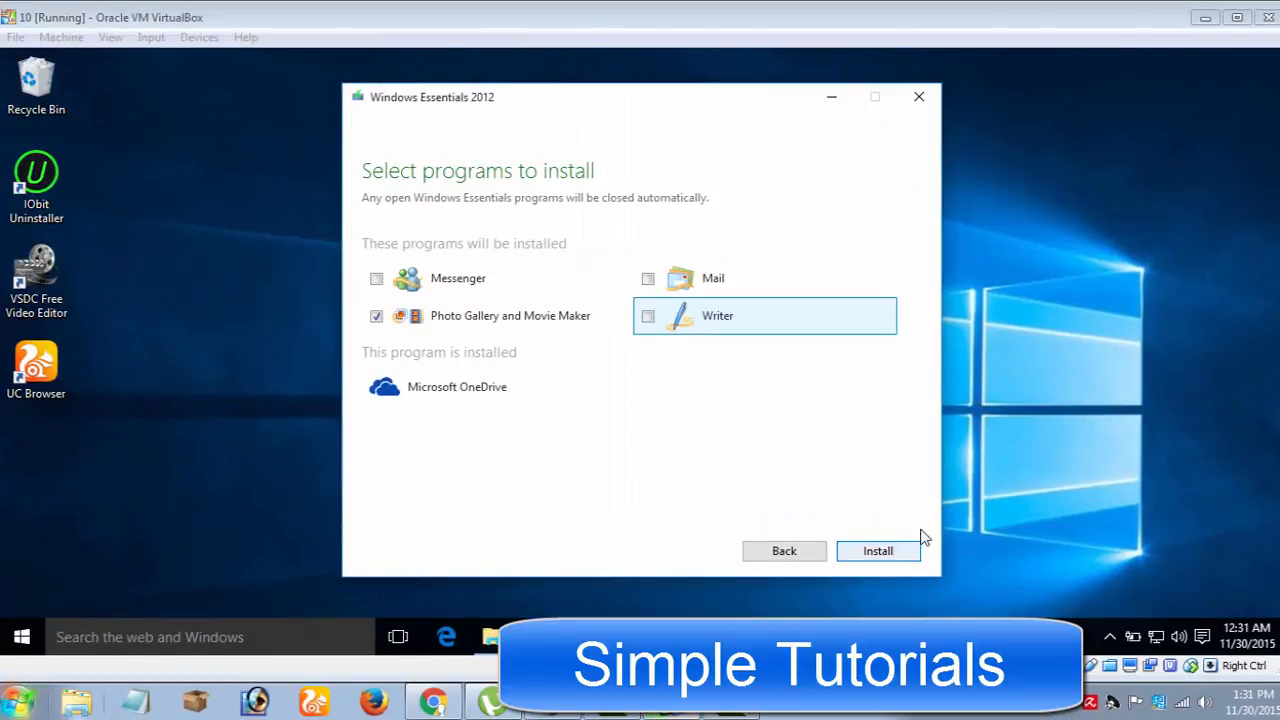
{"action": "mouse_move", "coordinate": [896, 564]}
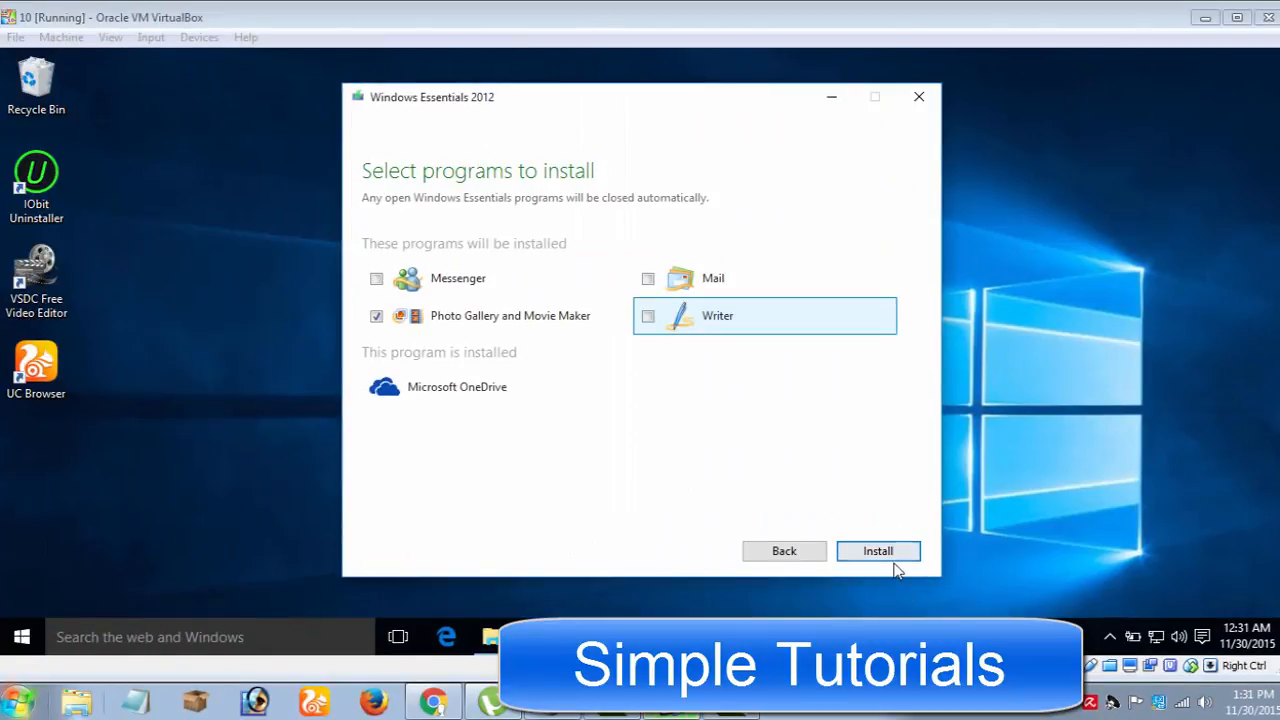
{"action": "left_click", "coordinate": [876, 552]}
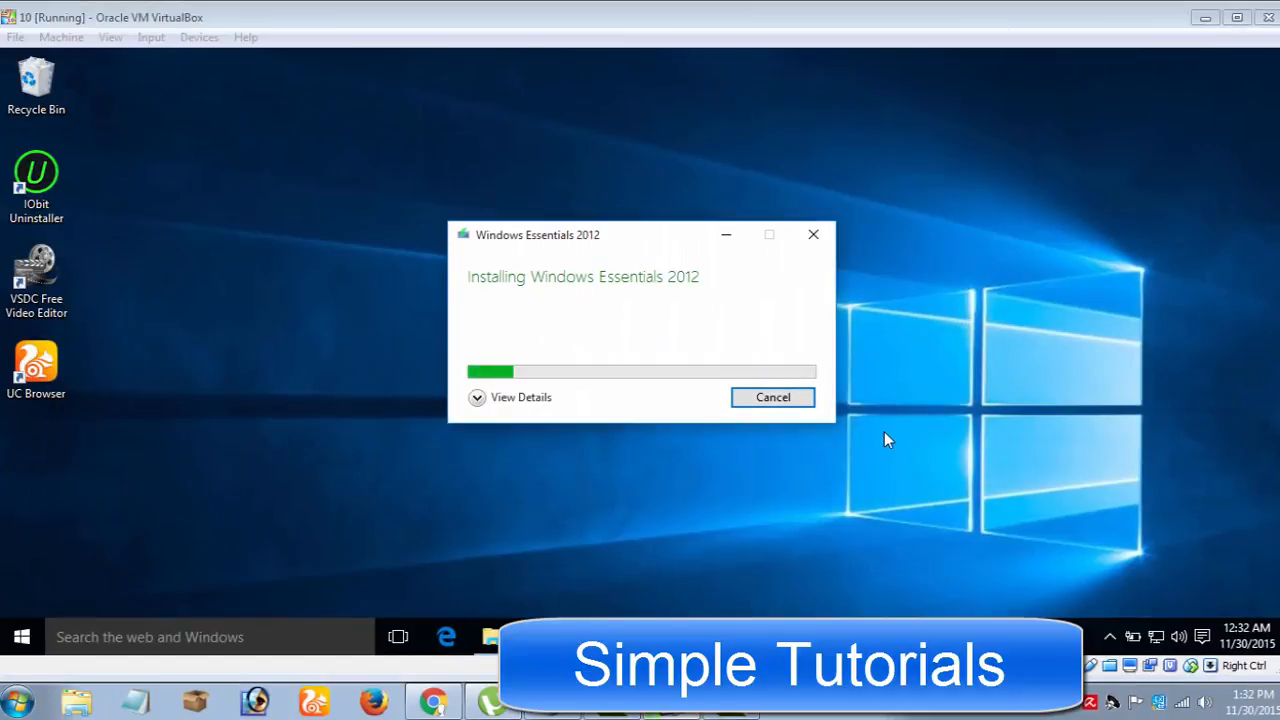
{"action": "mouse_move", "coordinate": [882, 428]}
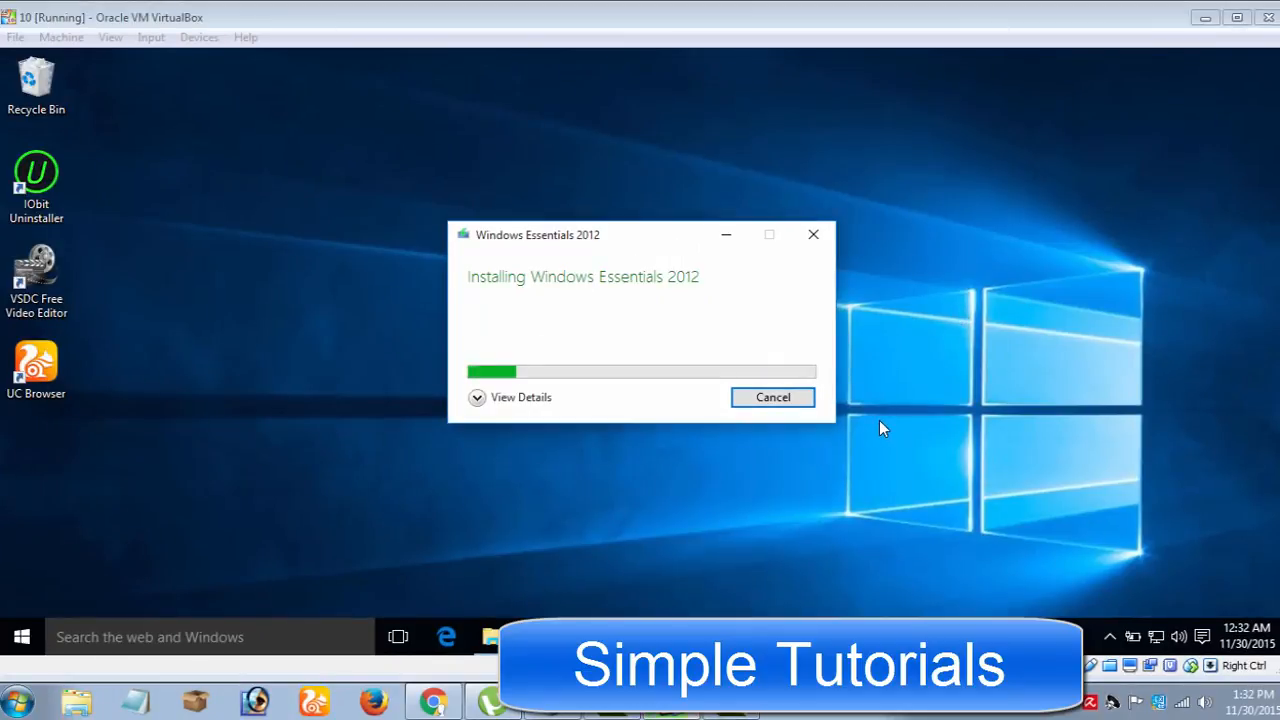
{"action": "mouse_move", "coordinate": [1088, 240]}
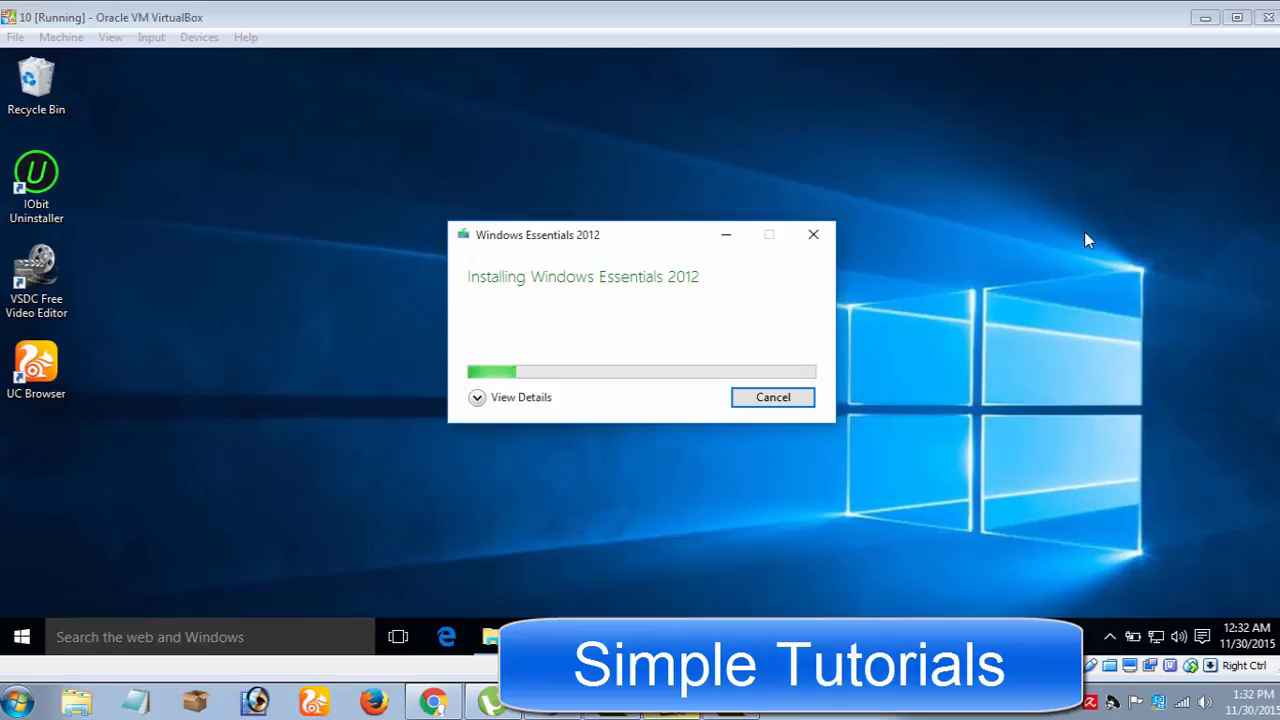
{"action": "mouse_move", "coordinate": [224, 120]}
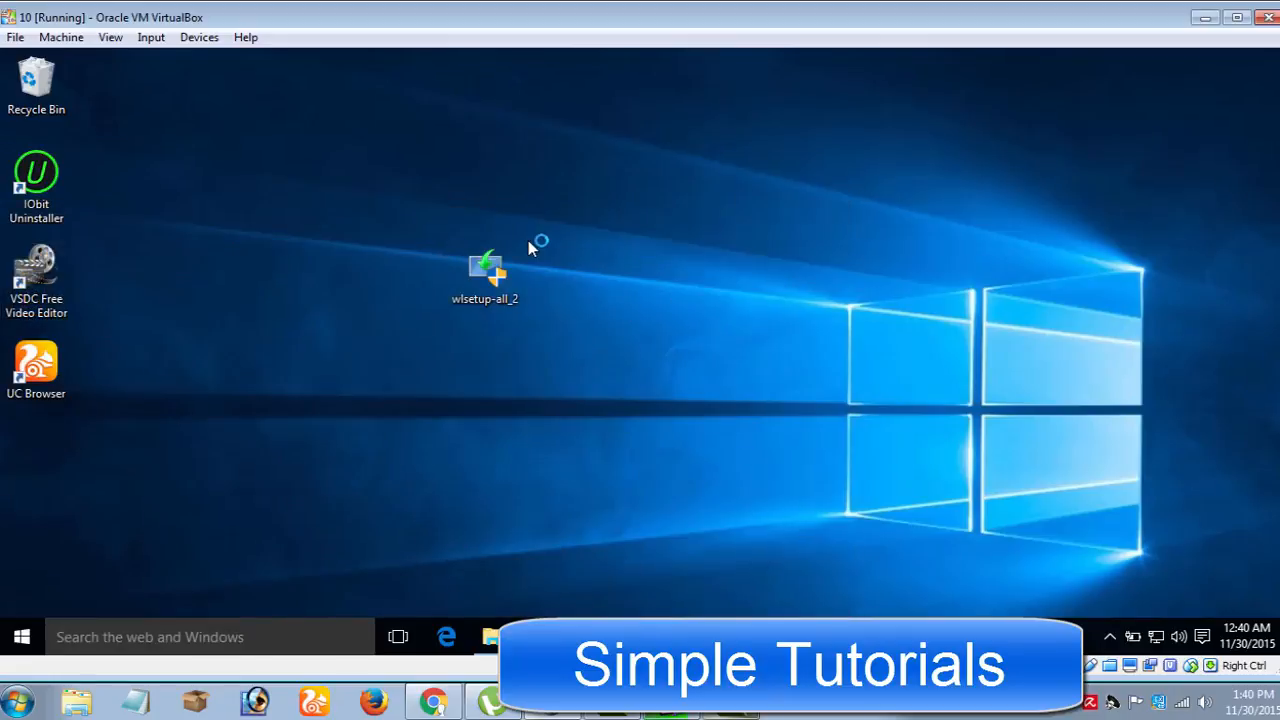
{"action": "mouse_move", "coordinate": [758, 264]}
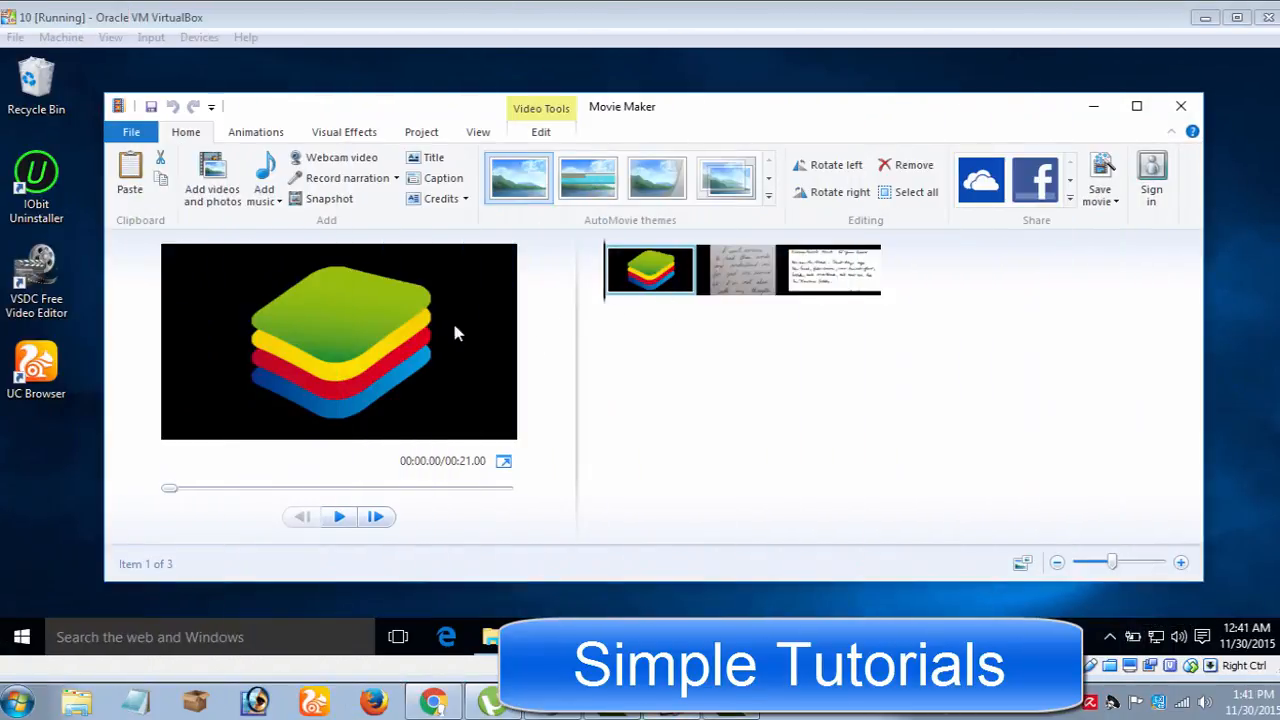
{"action": "mouse_move", "coordinate": [80, 238]}
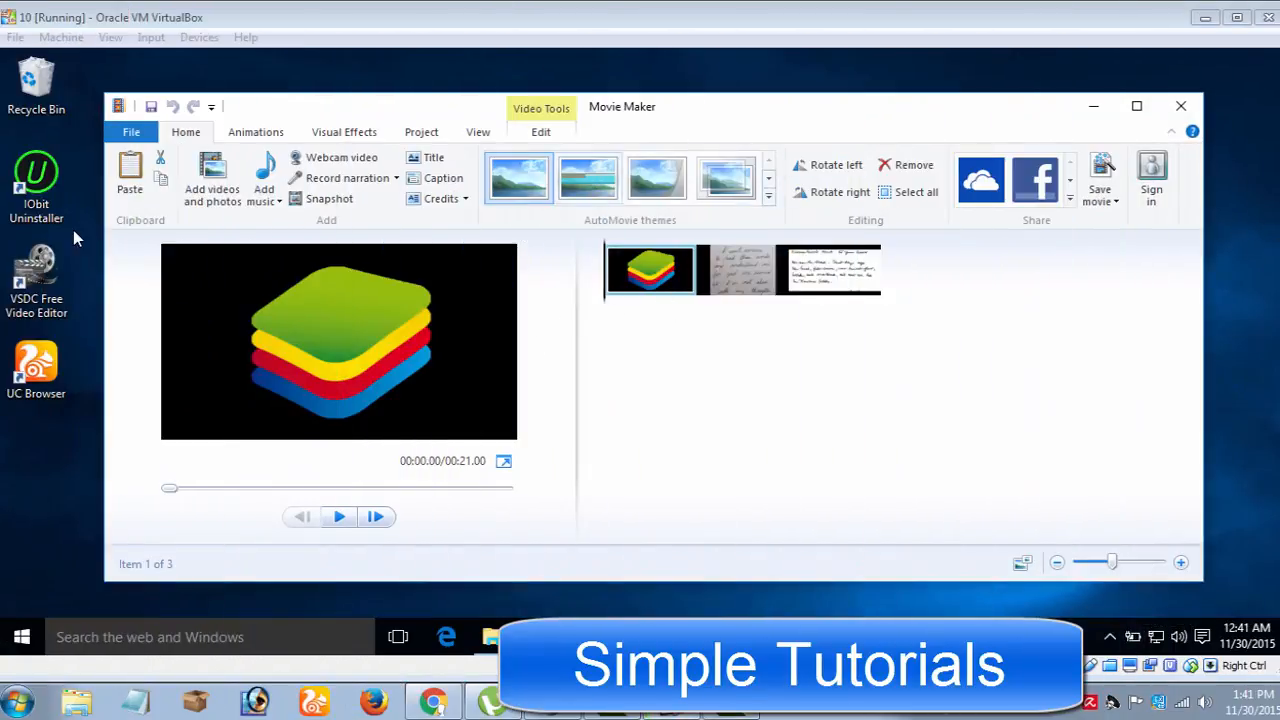
{"action": "mouse_move", "coordinate": [344, 132]}
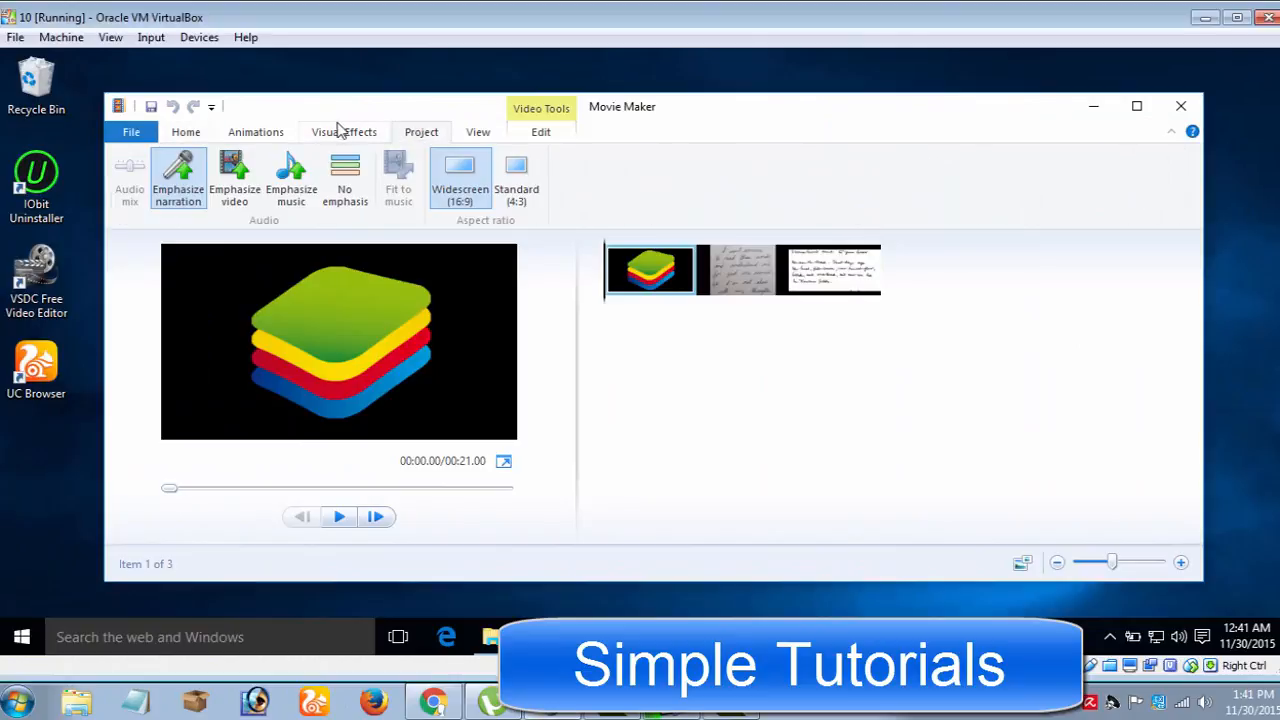
- Show the Animations transitions and preview one on the first clip
{"action": "left_click", "coordinate": [256, 132]}
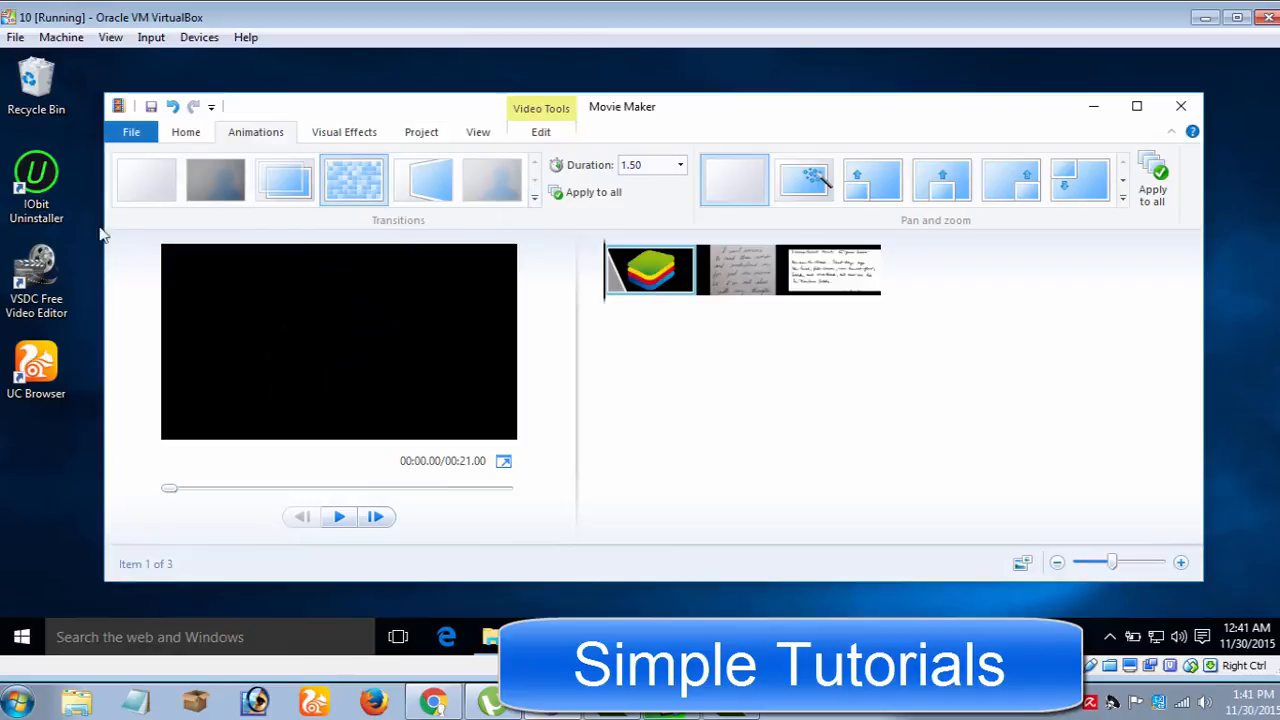
{"action": "left_click", "coordinate": [338, 516]}
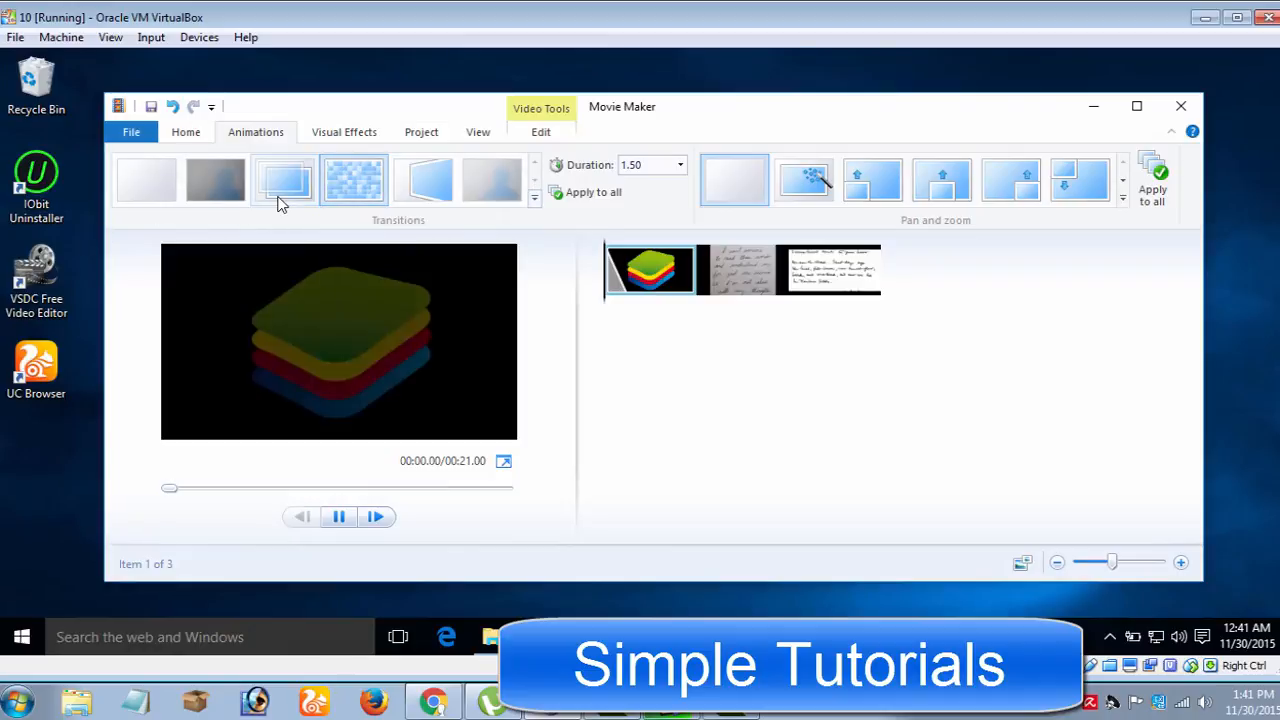